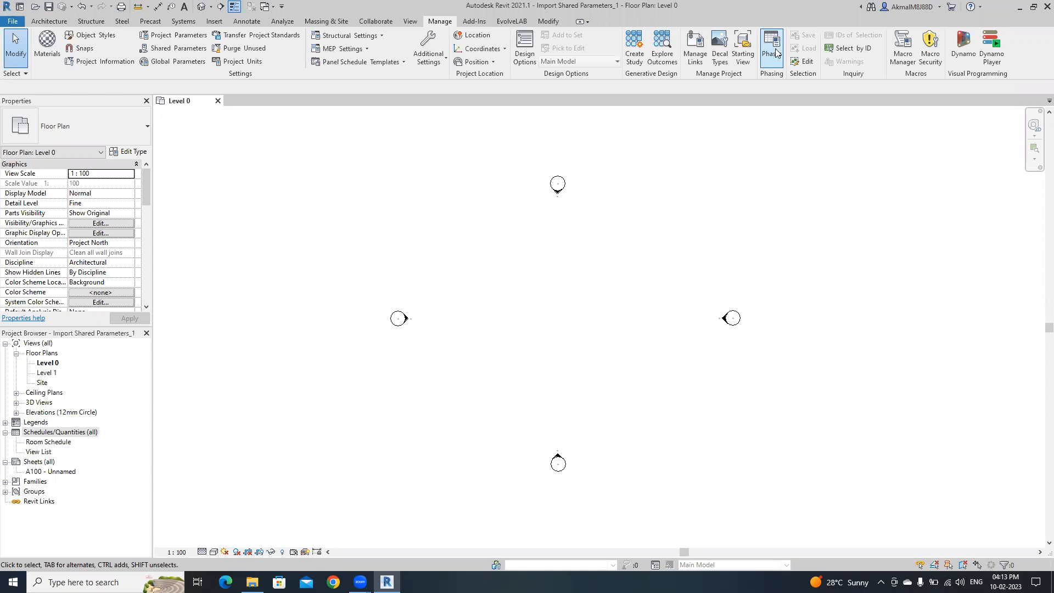
{"action": "mouse_move", "coordinate": [776, 53]}
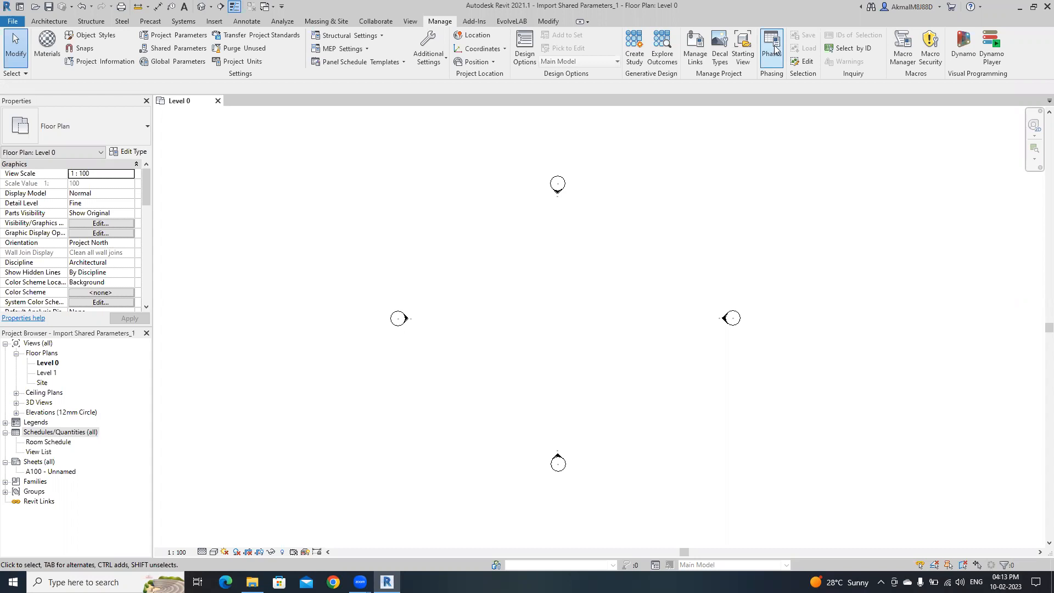
{"action": "mouse_move", "coordinate": [360, 45]}
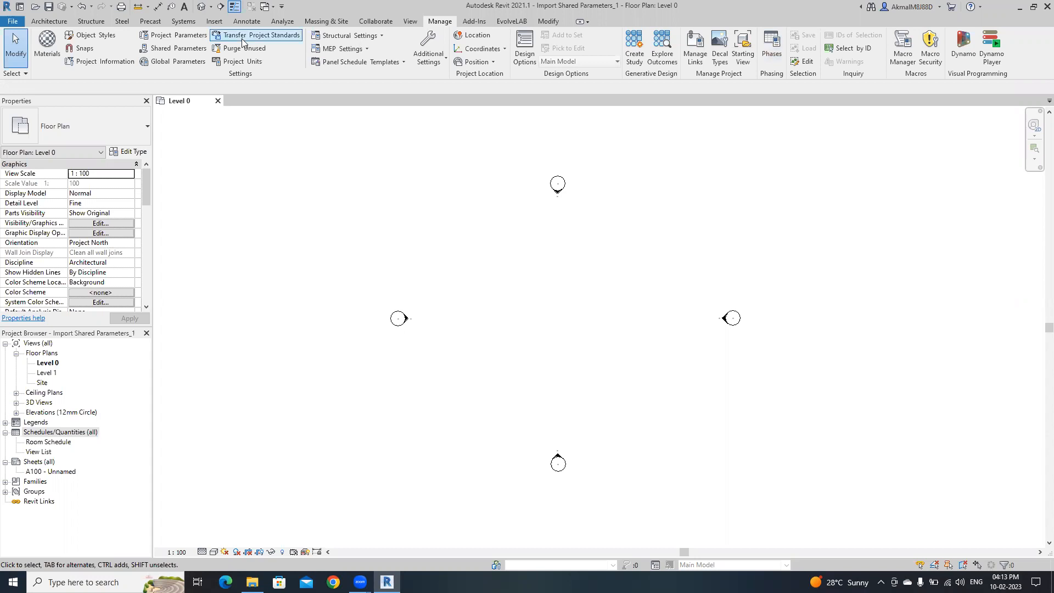
{"action": "mouse_move", "coordinate": [655, 360]}
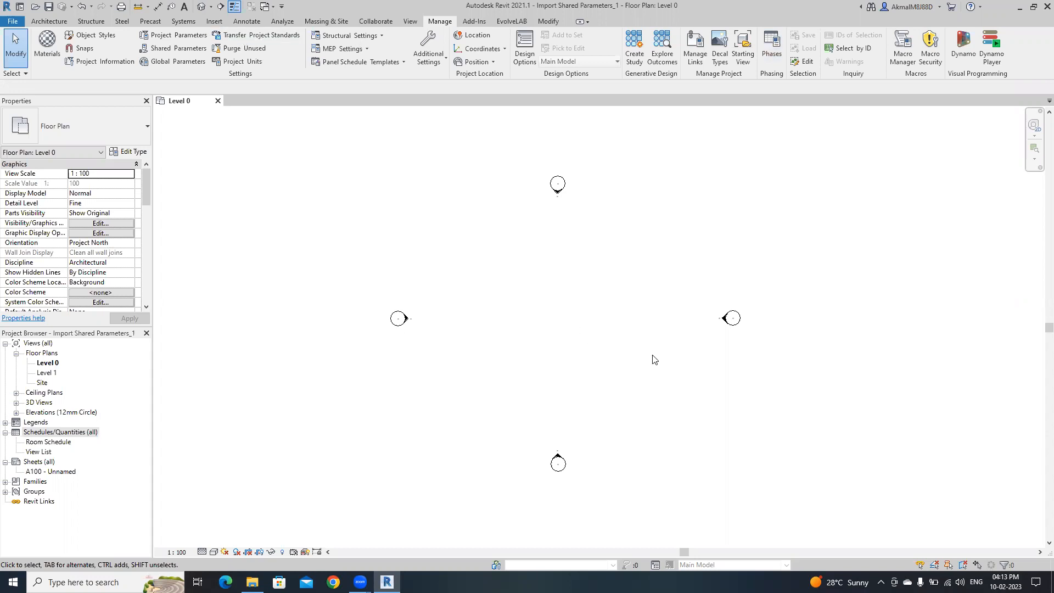
{"action": "mouse_move", "coordinate": [173, 83]}
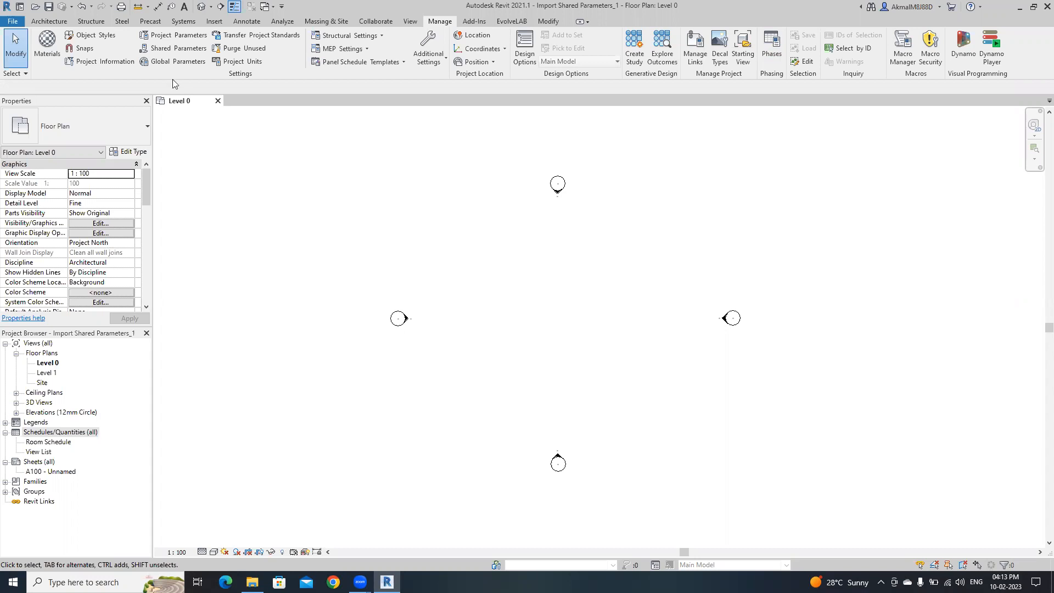
{"action": "mouse_move", "coordinate": [173, 48]}
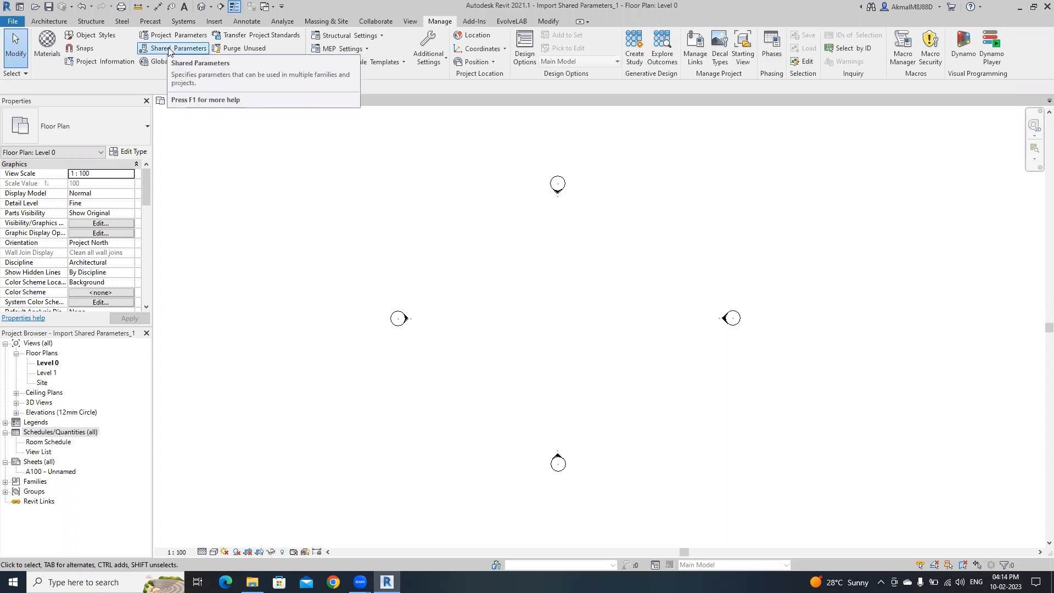
Step: Review the project's shared parameters, then return to the Project Browser
{"action": "left_click", "coordinate": [172, 48]}
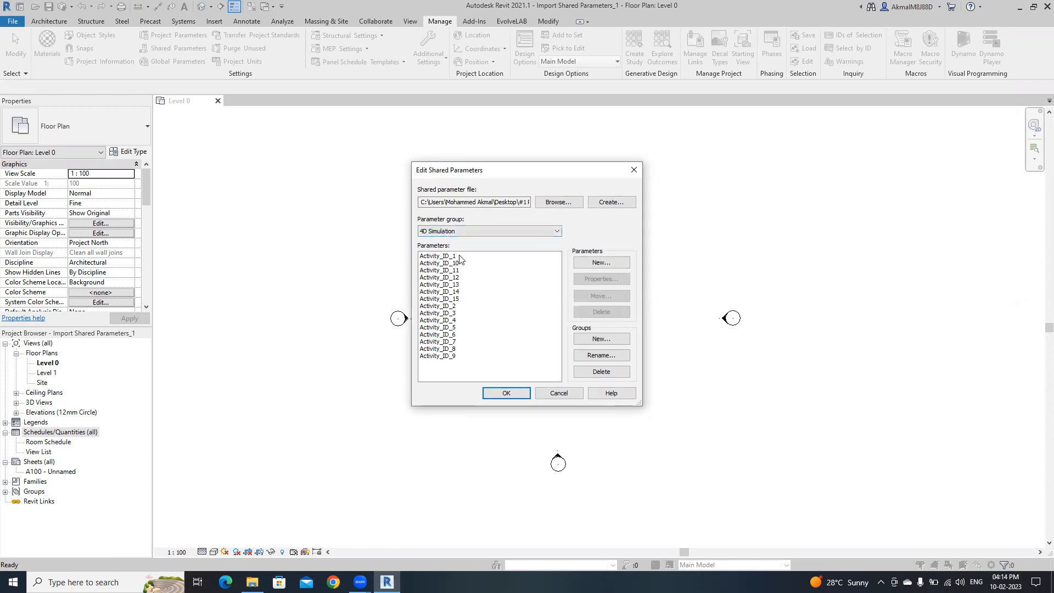
{"action": "mouse_move", "coordinate": [526, 376]}
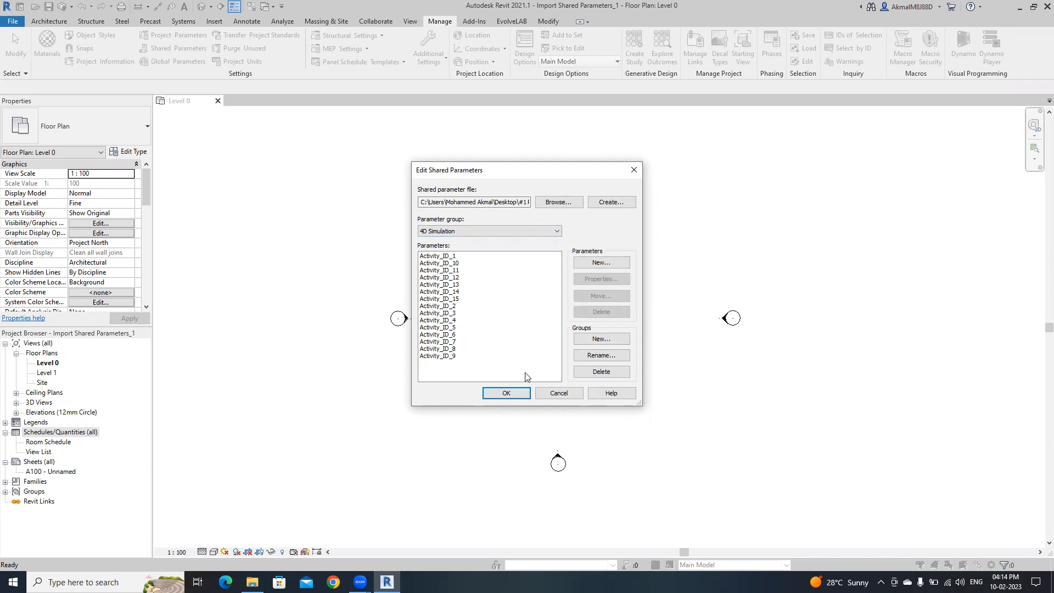
{"action": "mouse_move", "coordinate": [488, 321]}
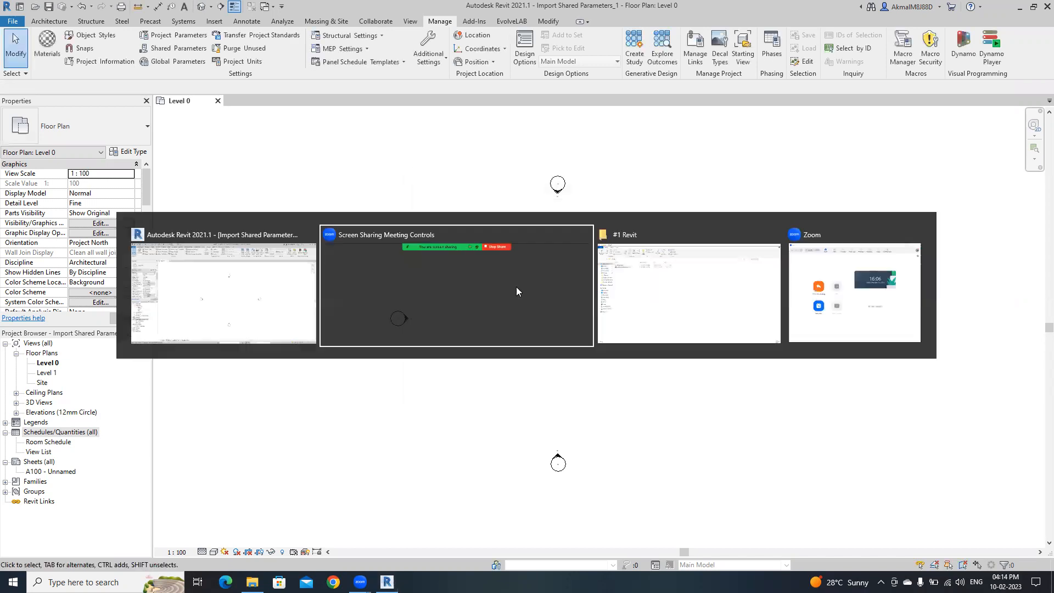
{"action": "left_click", "coordinate": [687, 293]}
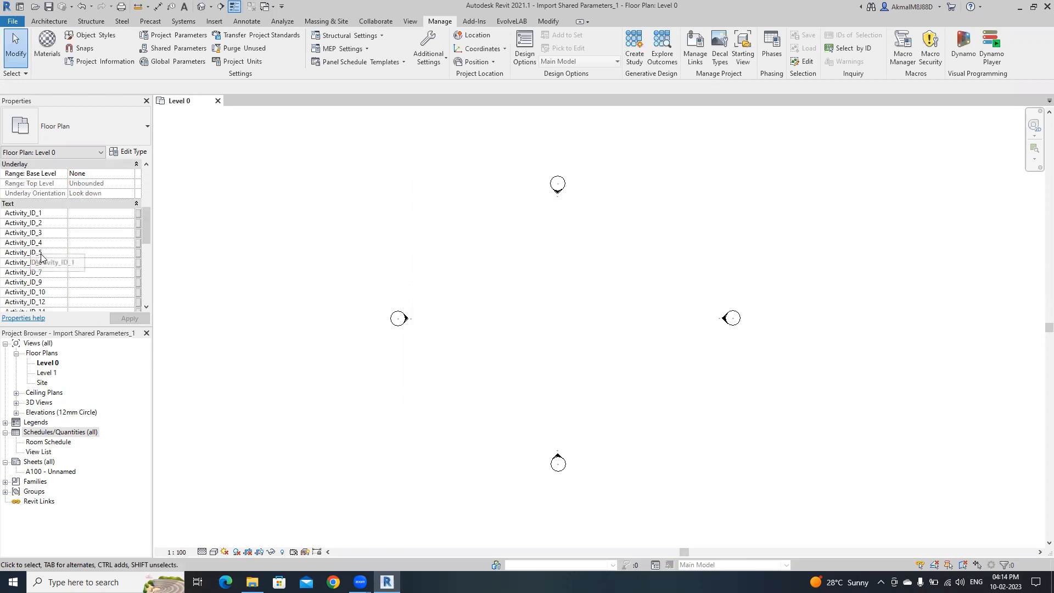
{"action": "scroll", "scroll_direction": "down", "scroll_amount": 3}
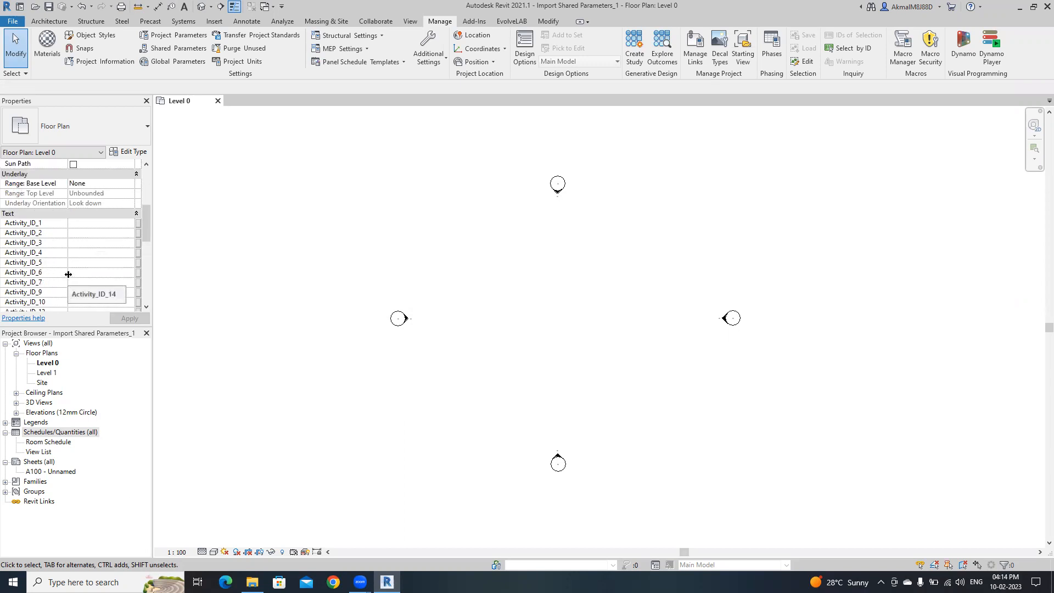
{"action": "mouse_move", "coordinate": [72, 279]}
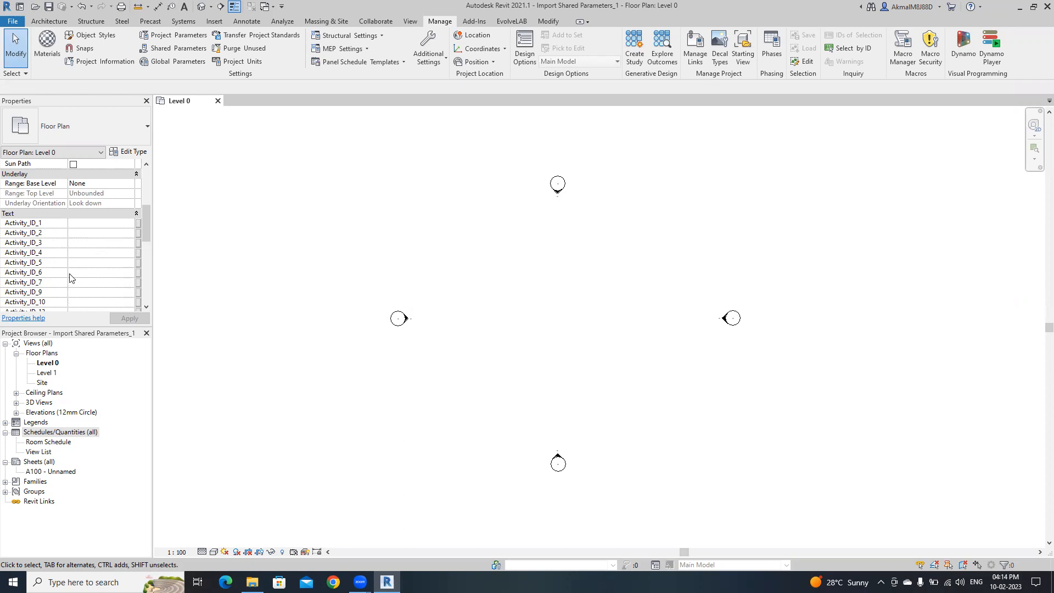
Step: Create a new multi-category schedule and name it 'Activity ID Schedule'
{"action": "right_click", "coordinate": [60, 432]}
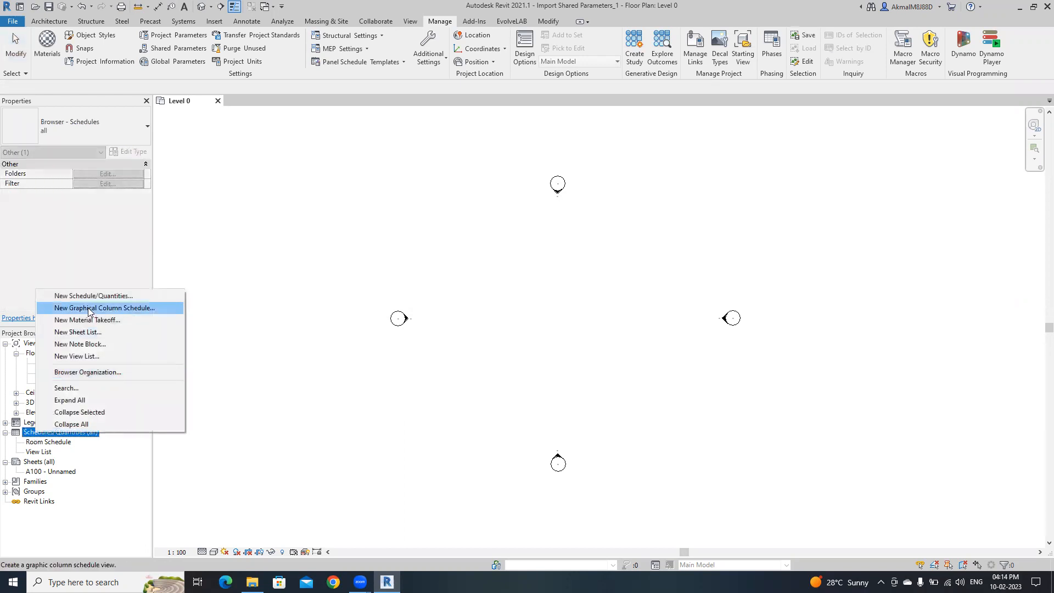
{"action": "mouse_move", "coordinate": [93, 296]}
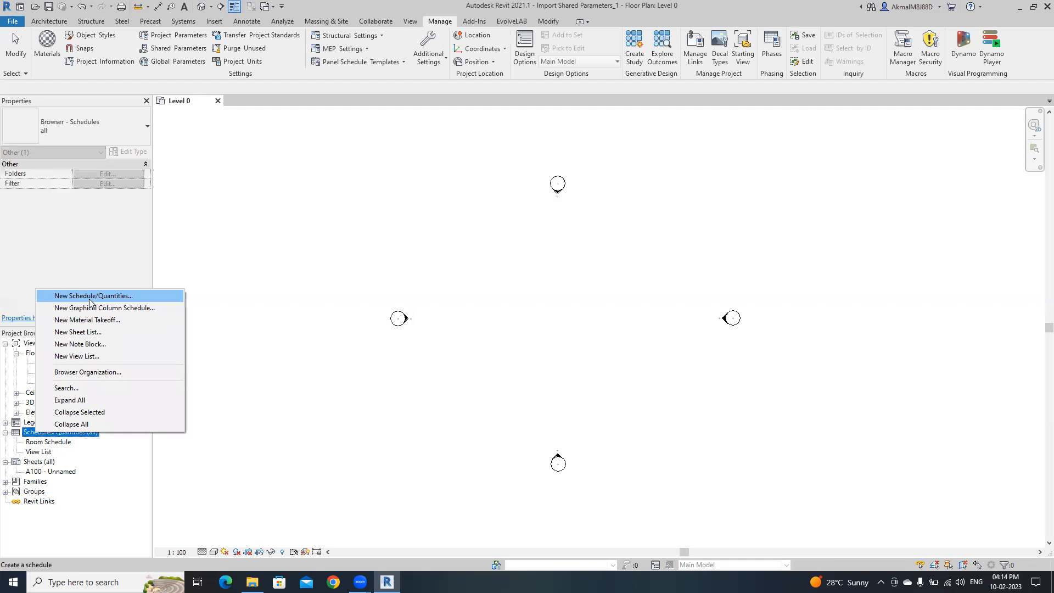
{"action": "left_click", "coordinate": [93, 296]}
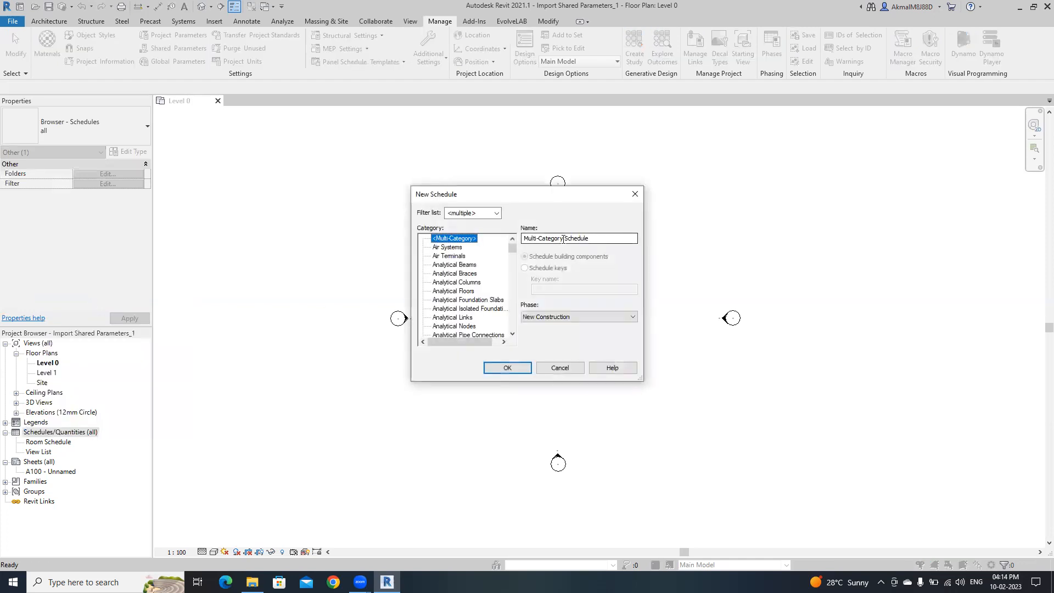
{"action": "double_click", "coordinate": [543, 238]}
{"action": "type", "text": "Activity ID"}
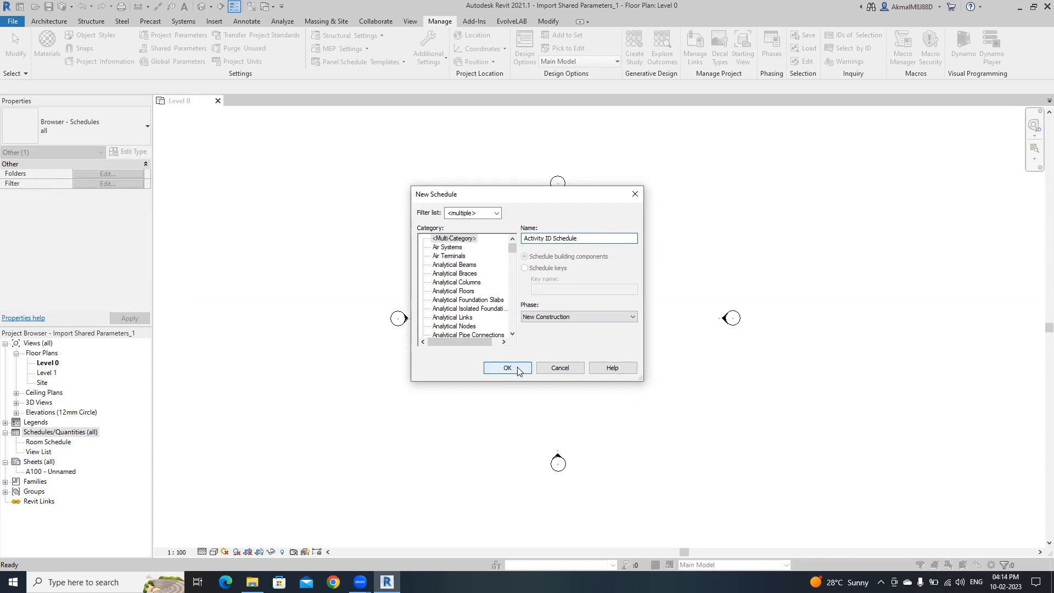
Step: Add Activity_ID_1 through Activity_ID_15 as the schedule's fields and confirm
{"action": "left_click", "coordinate": [507, 368]}
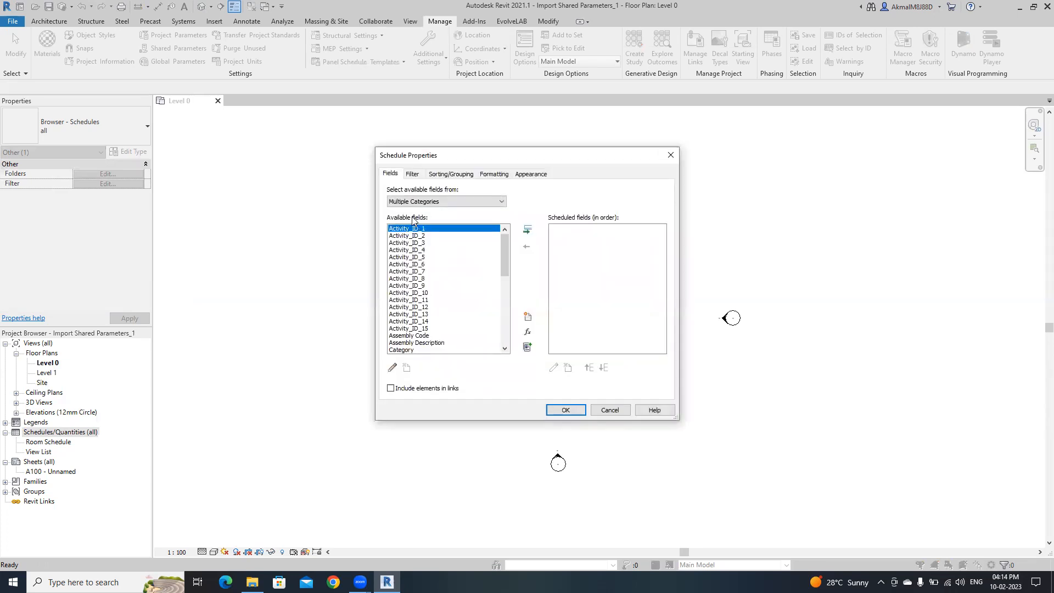
{"action": "mouse_move", "coordinate": [427, 336]}
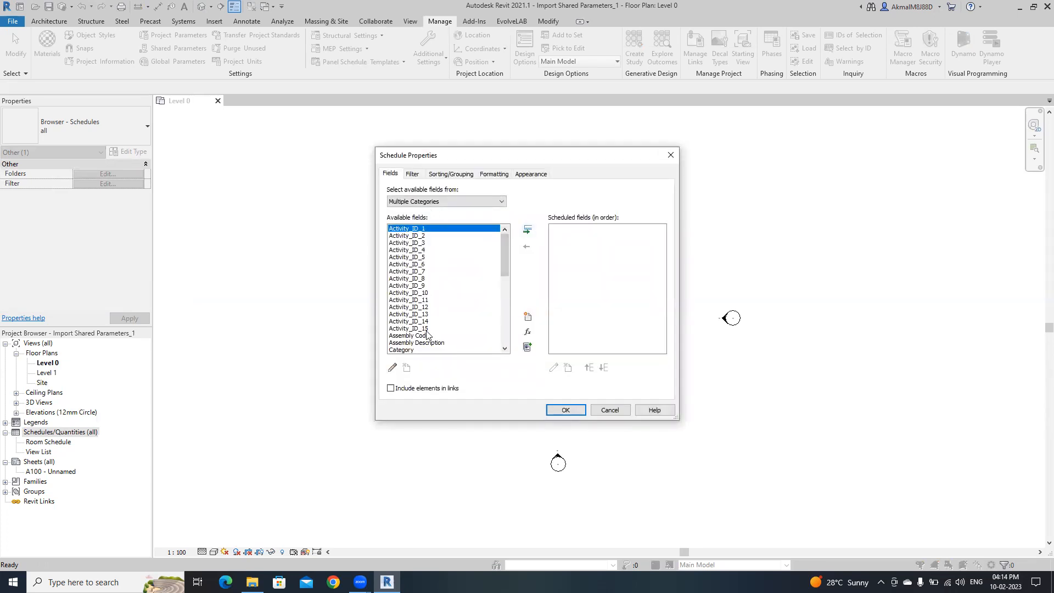
{"action": "mouse_move", "coordinate": [532, 241]}
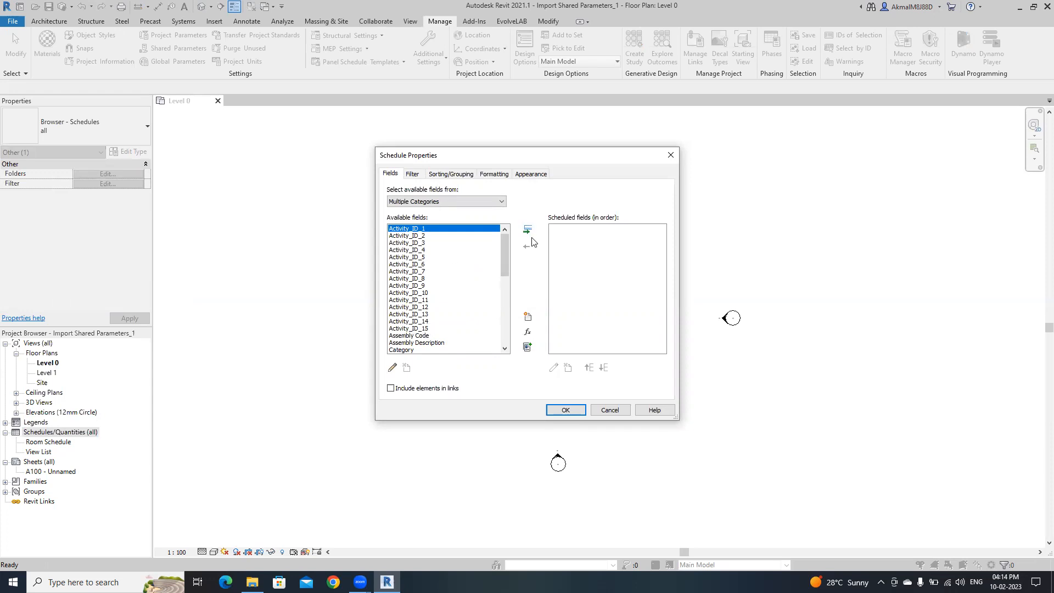
{"action": "left_click", "coordinate": [527, 231]}
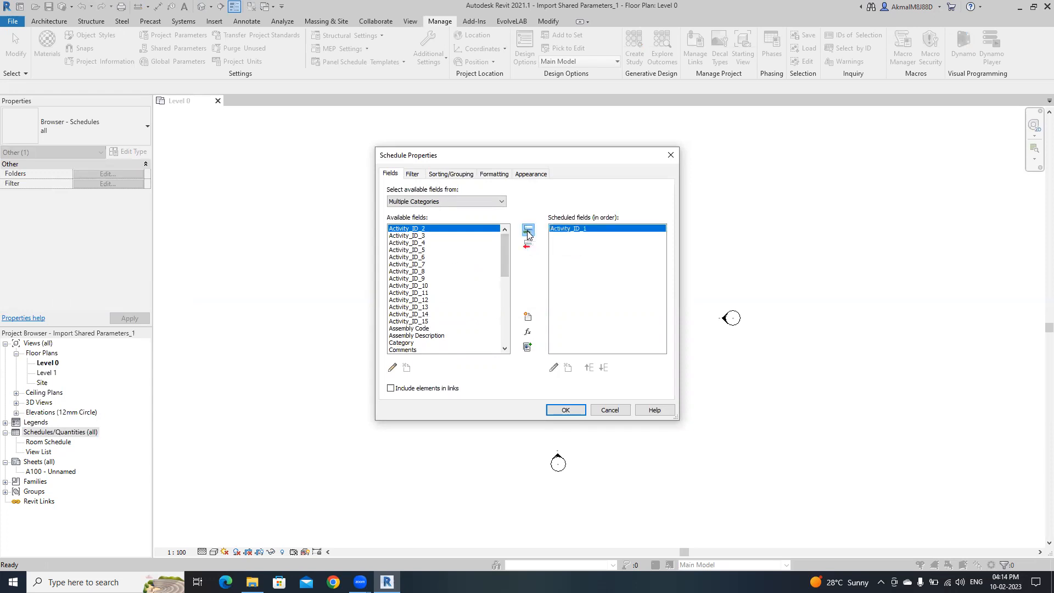
{"action": "left_click", "coordinate": [528, 228]}
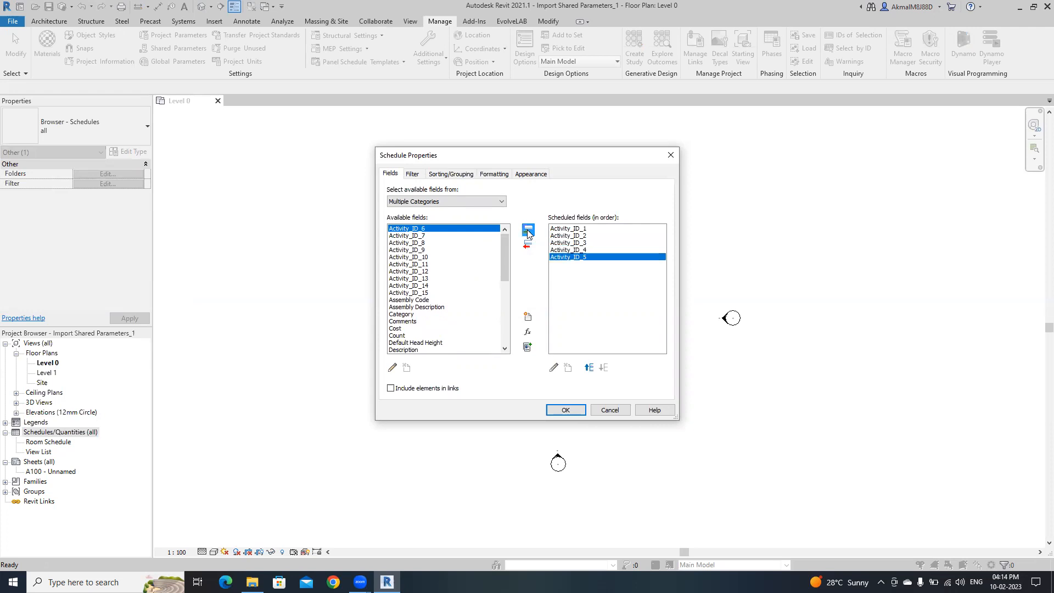
{"action": "left_click", "coordinate": [528, 228]}
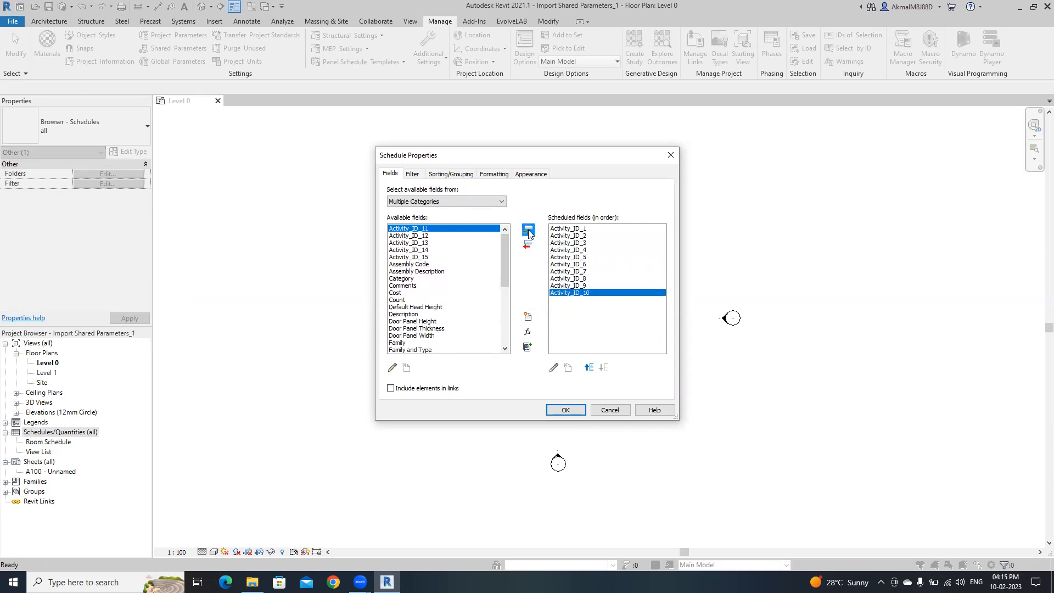
{"action": "left_click", "coordinate": [527, 230]}
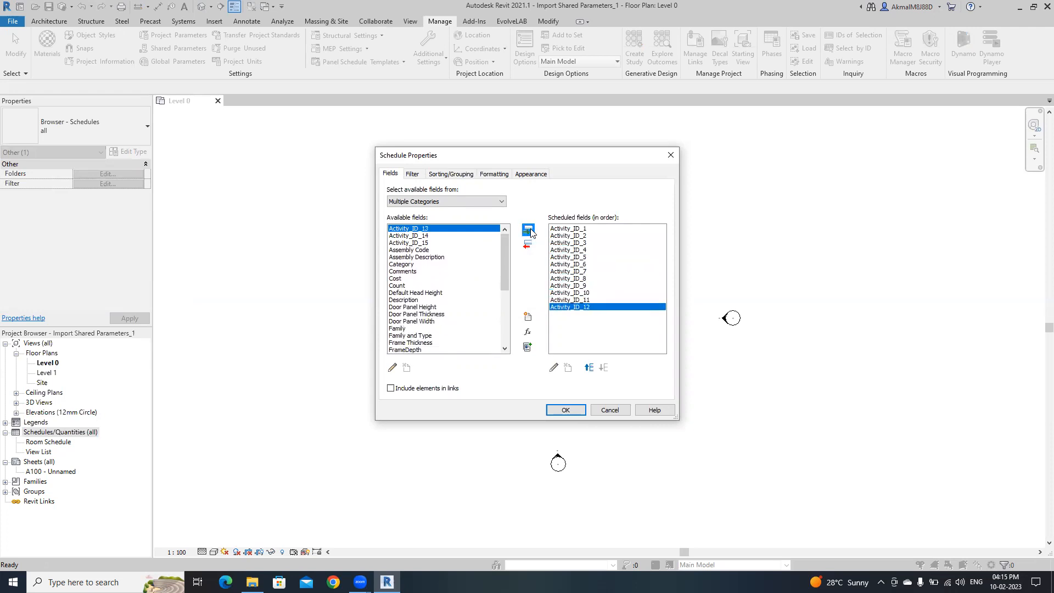
{"action": "left_click", "coordinate": [528, 231]}
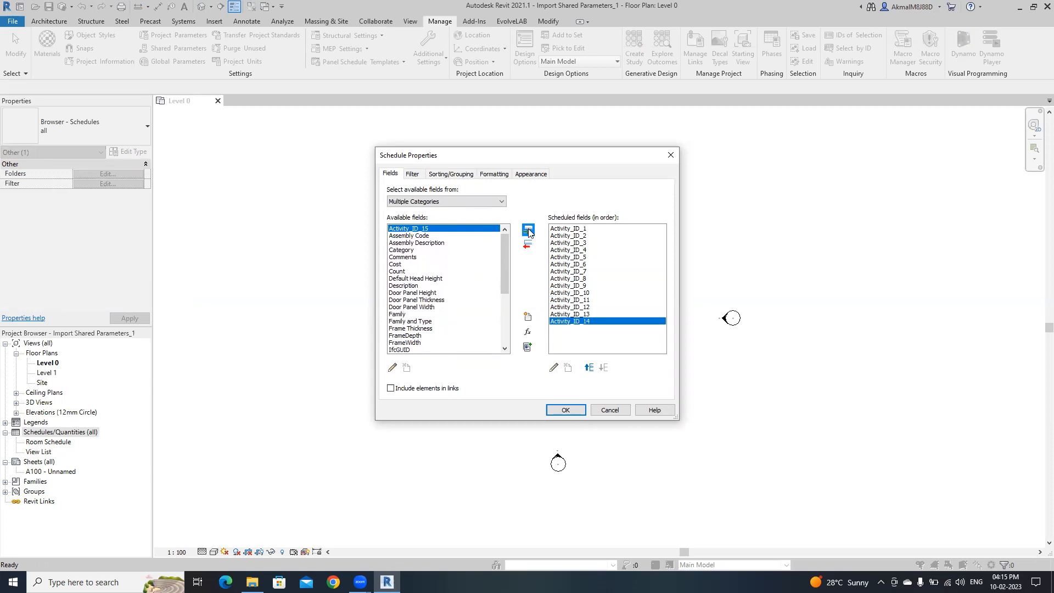
{"action": "left_click", "coordinate": [528, 230]}
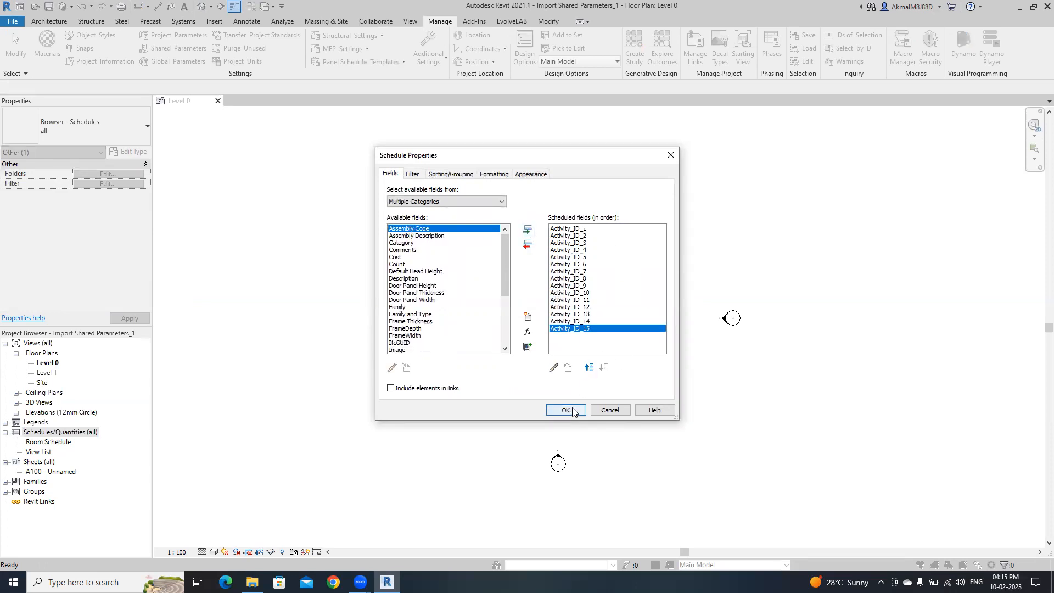
{"action": "left_click", "coordinate": [565, 410]}
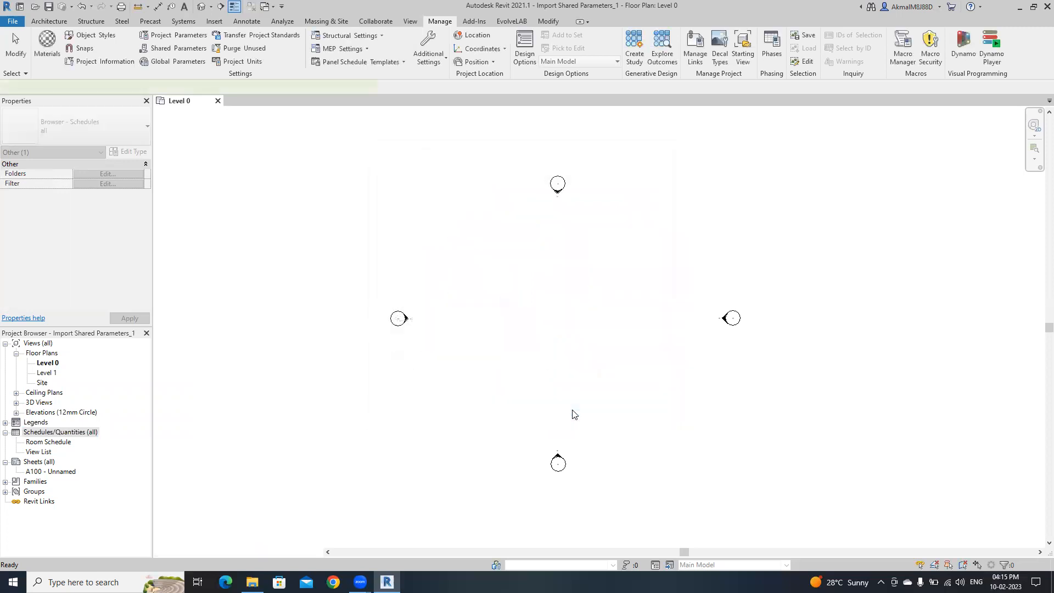
Step: Open Activity ID Schedule with its fifteen Activity_ID columns, and close the Level 0 plan
{"action": "double_click", "coordinate": [57, 442]}
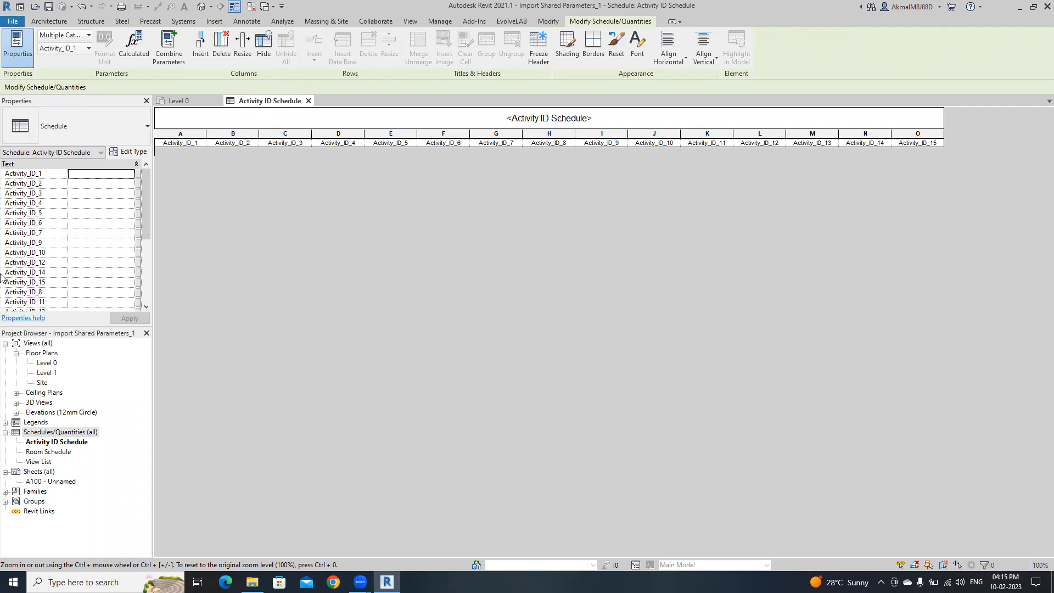
{"action": "left_click", "coordinate": [439, 20]}
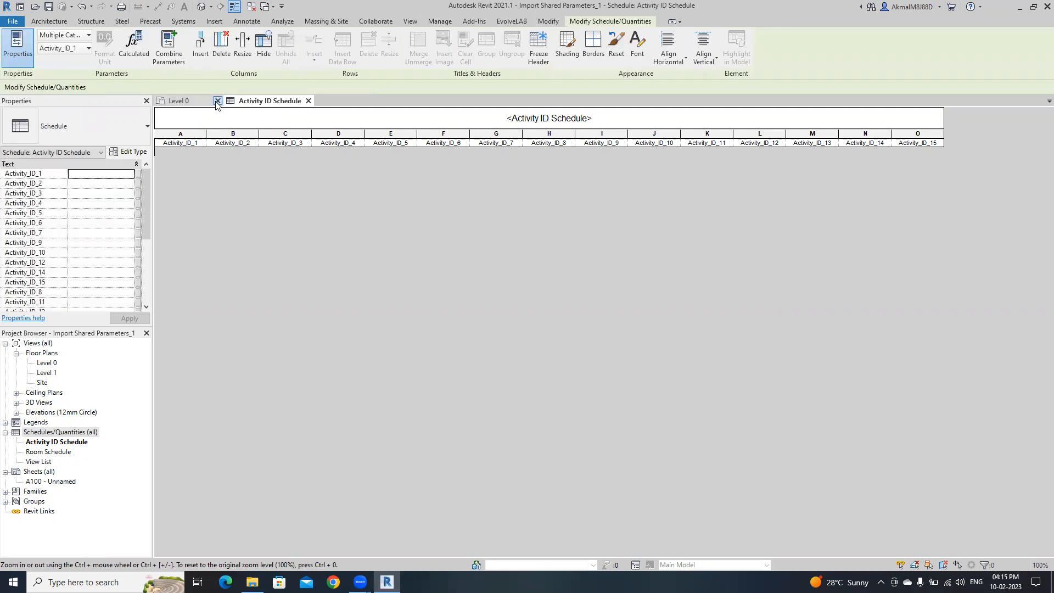
{"action": "left_click", "coordinate": [216, 100]}
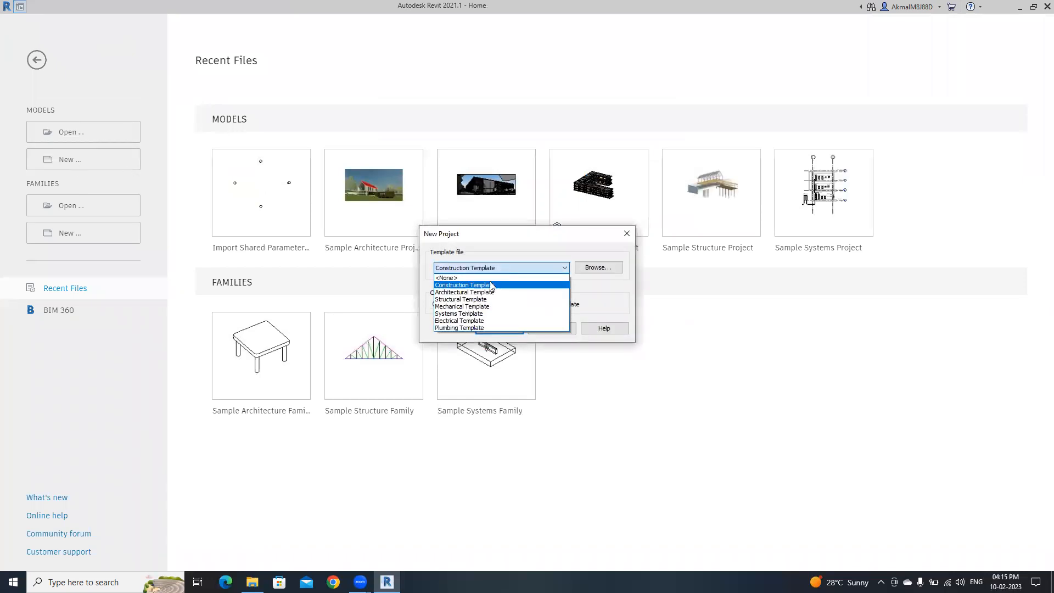
Step: Create a new project from the Construction Template
{"action": "left_click", "coordinate": [461, 285]}
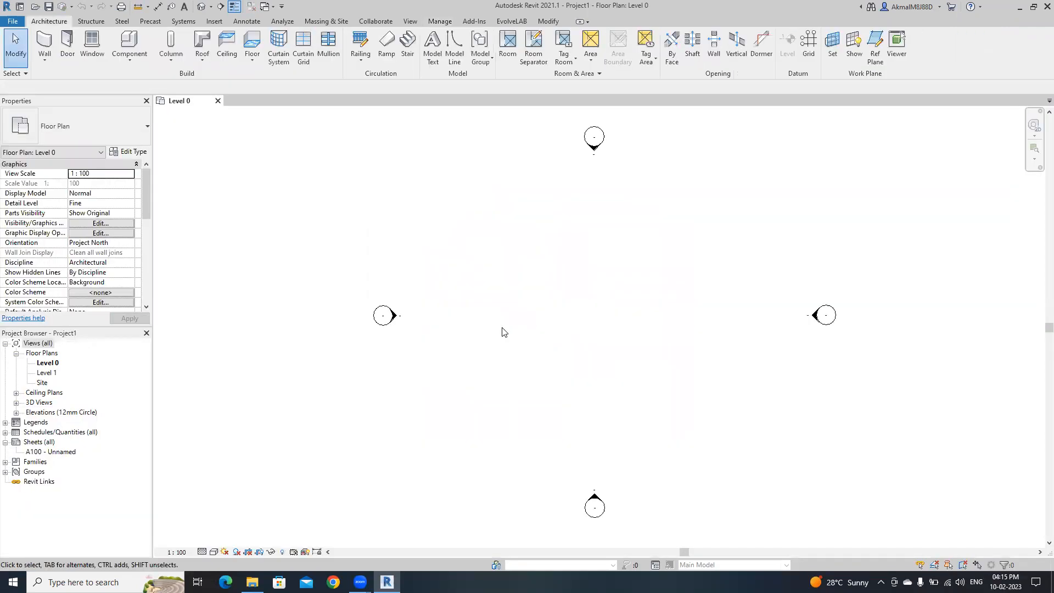
Step: Open the empty Project Parameters list for Project1 from the Manage tab
{"action": "scroll", "scroll_direction": "down", "scroll_amount": 3}
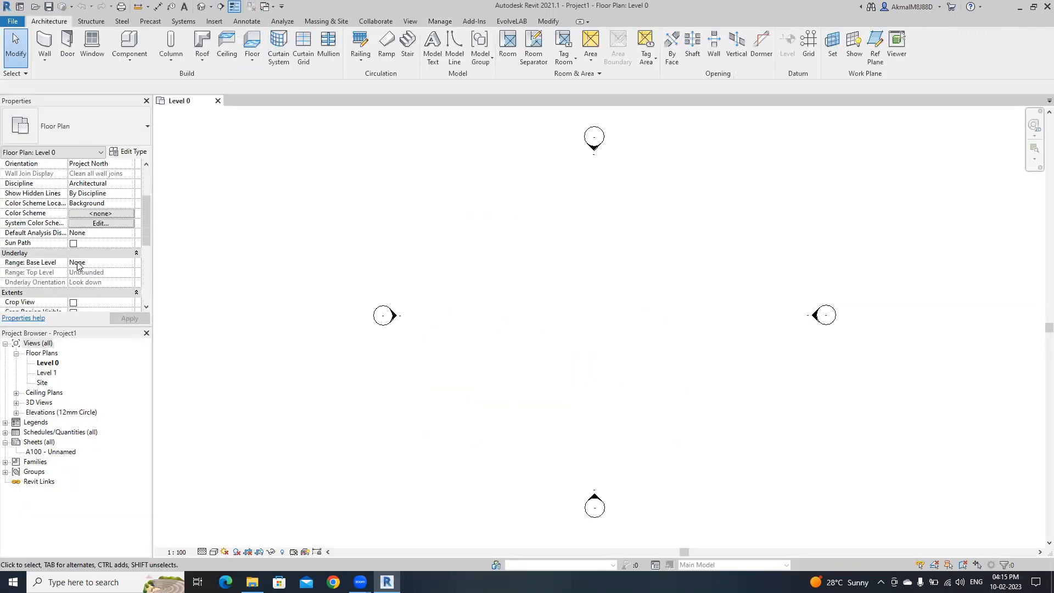
{"action": "scroll", "scroll_direction": "down", "scroll_amount": 3}
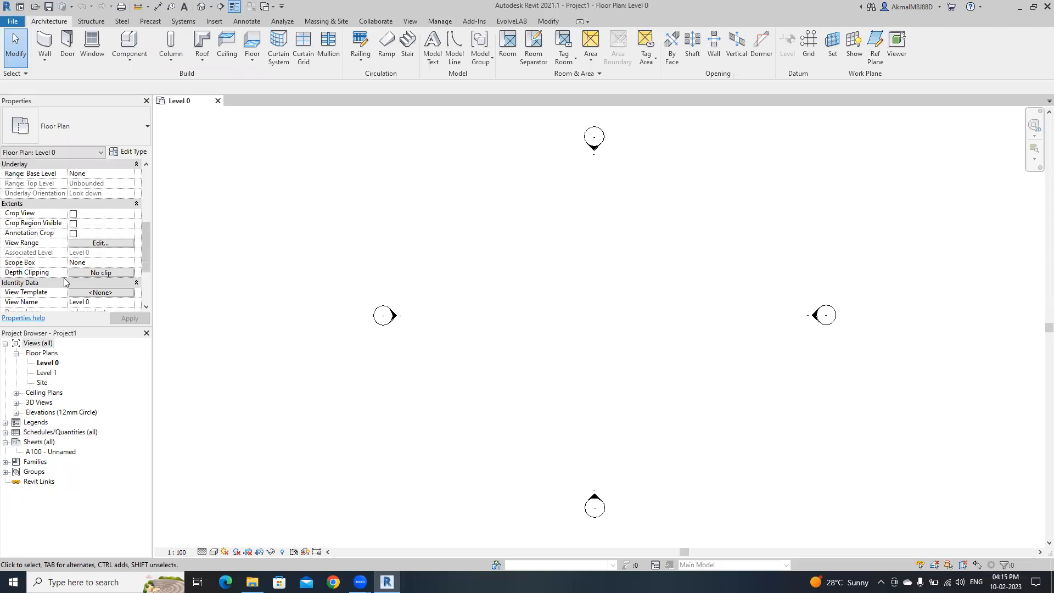
{"action": "scroll", "scroll_direction": "up", "scroll_amount": 3}
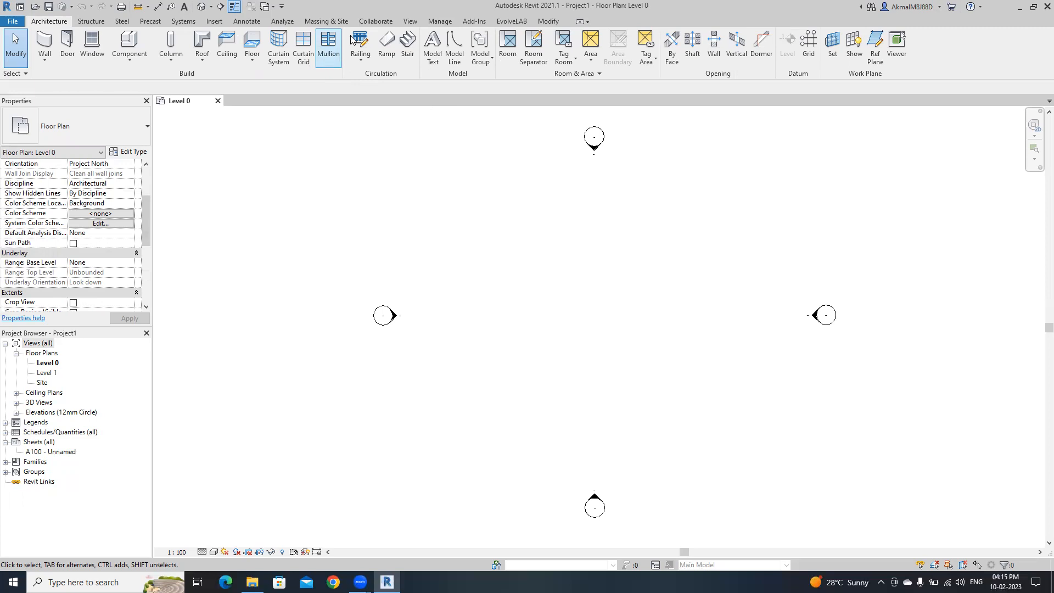
{"action": "left_click", "coordinate": [440, 21]}
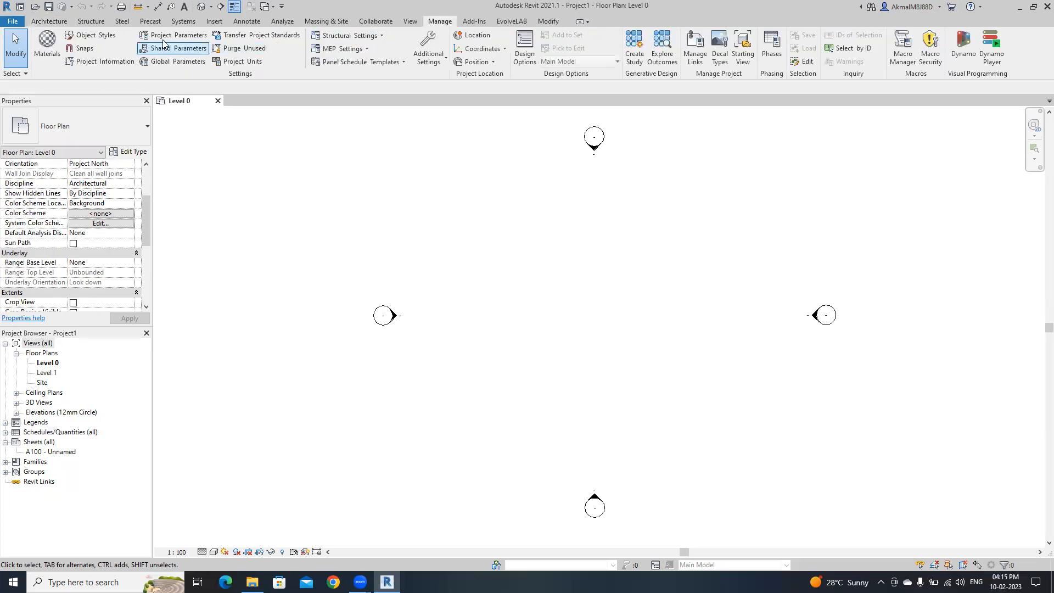
{"action": "left_click", "coordinate": [177, 34]}
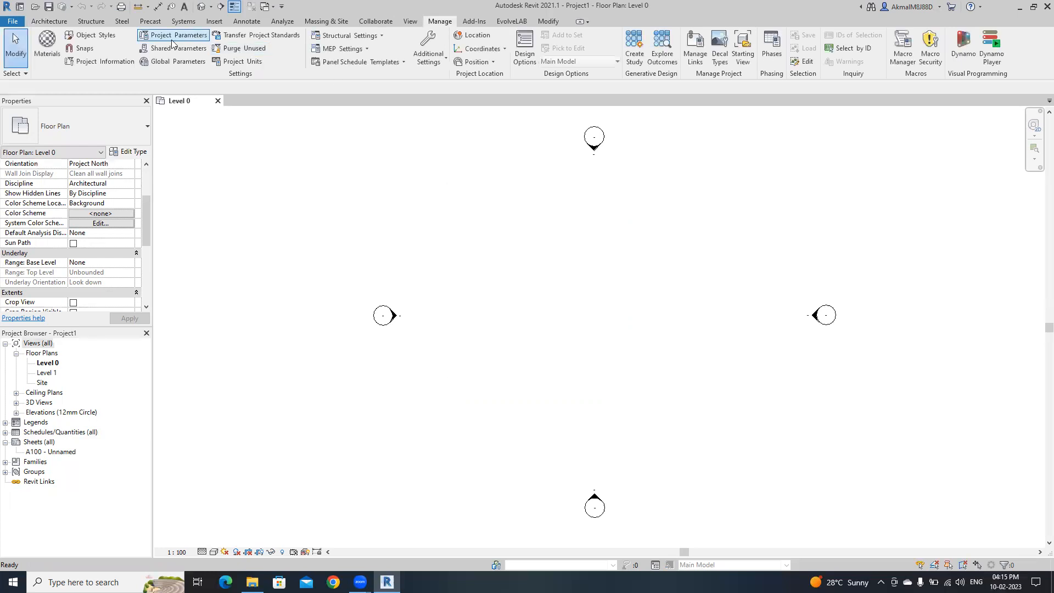
{"action": "left_click", "coordinate": [178, 48]}
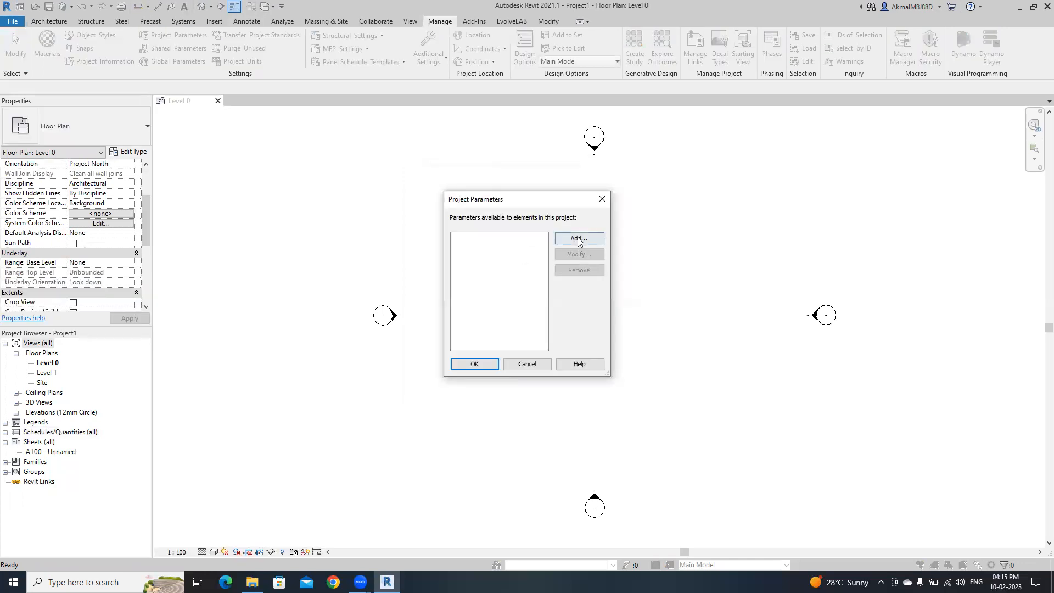
Step: Add shared parameter Activity_ID_1 to all categories and close Project Parameters
{"action": "left_click", "coordinate": [577, 239]}
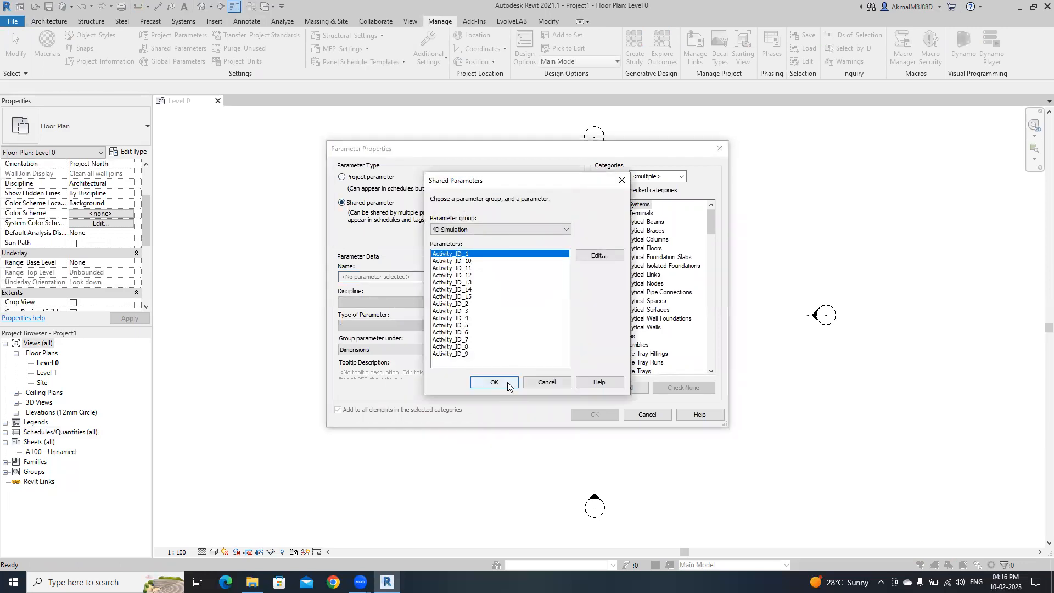
{"action": "left_click", "coordinate": [494, 382]}
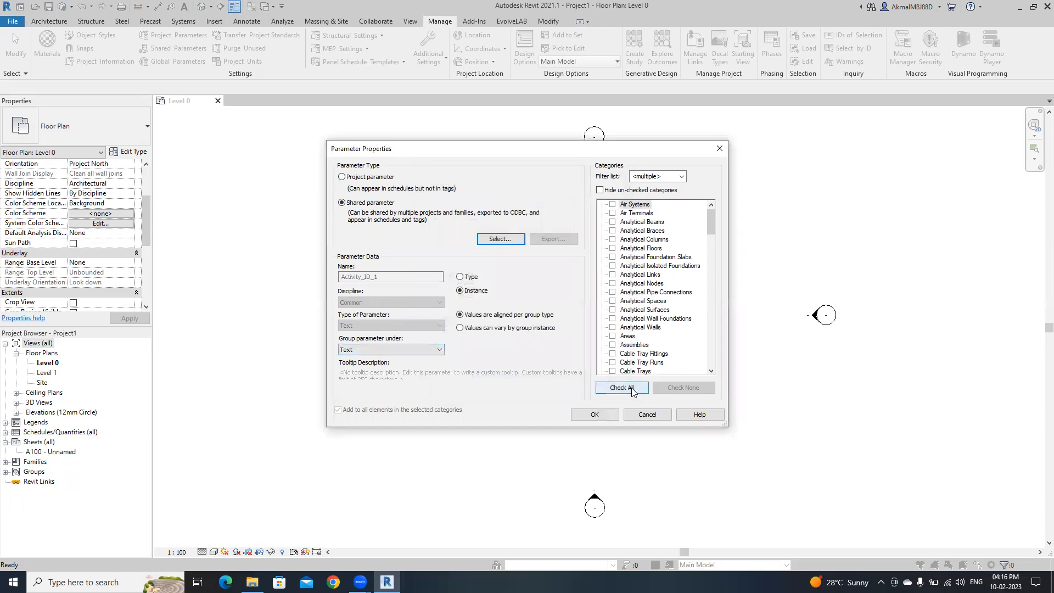
{"action": "left_click", "coordinate": [594, 414]}
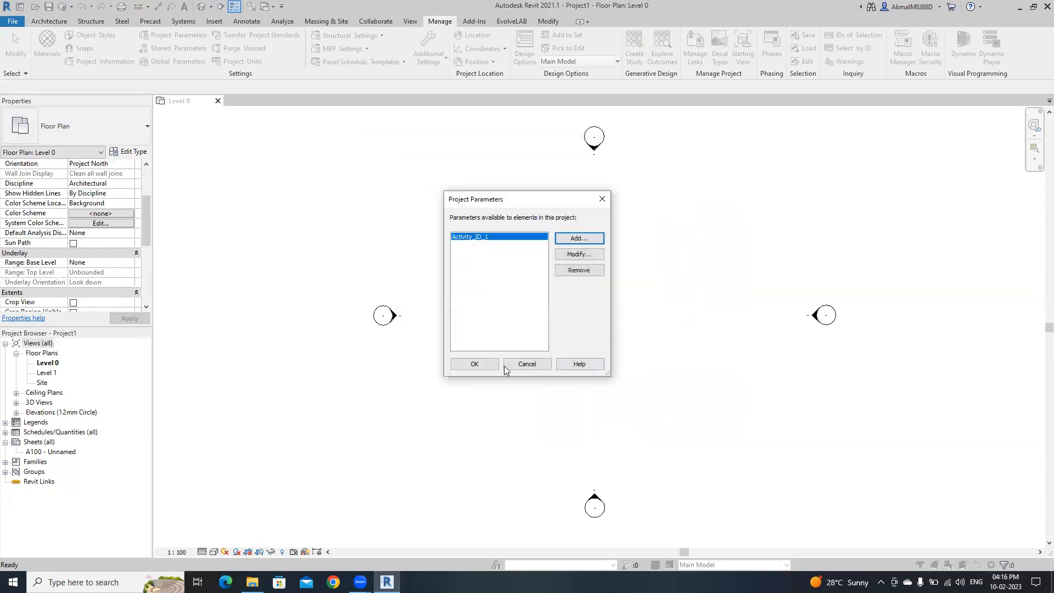
{"action": "left_click", "coordinate": [473, 363]}
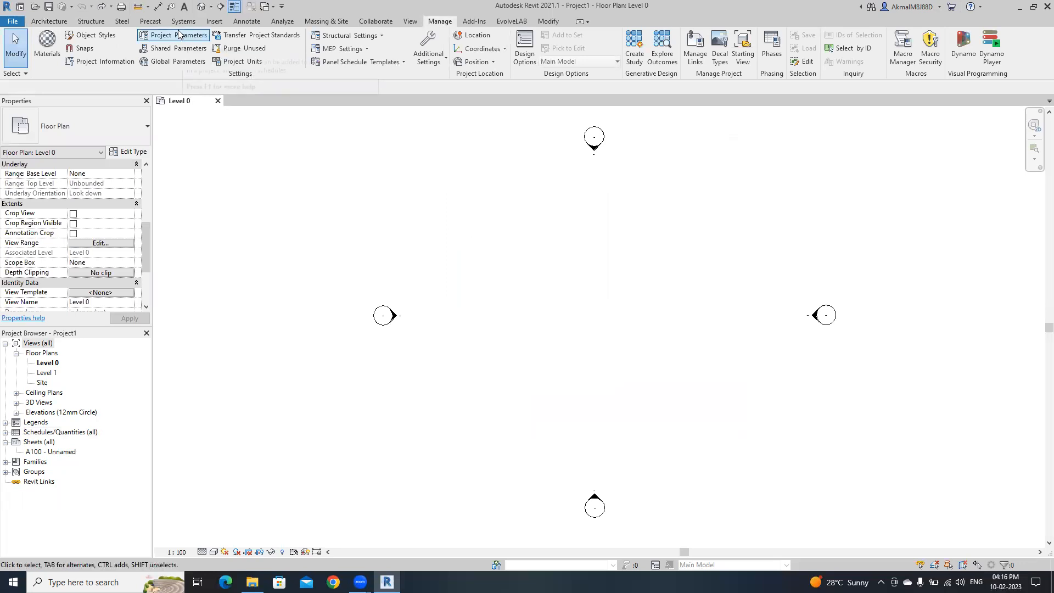
{"action": "mouse_move", "coordinate": [177, 32]}
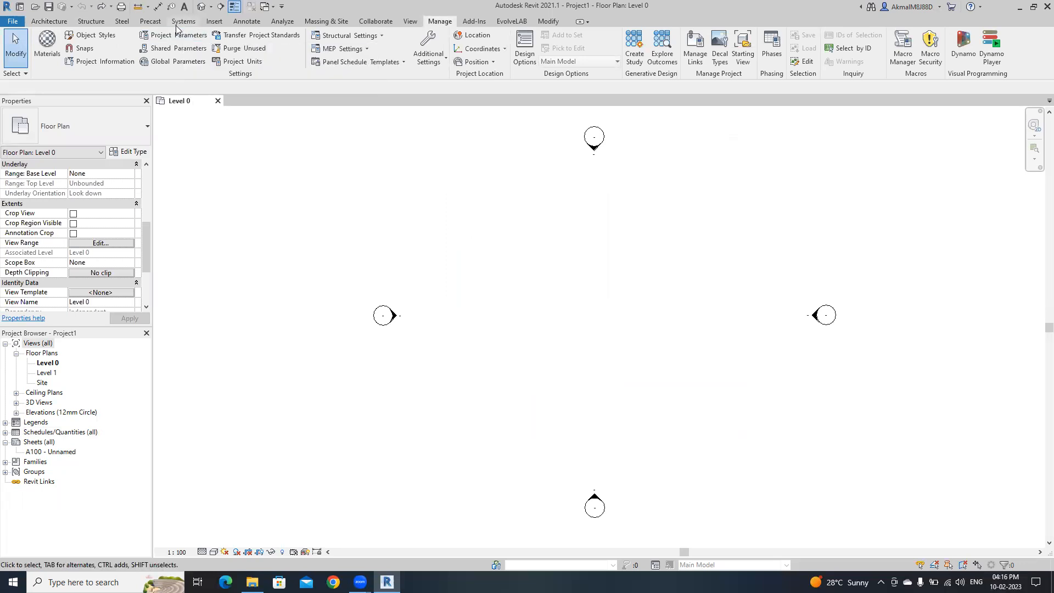
Step: Start Insert Views from File from the Insert tab
{"action": "left_click", "coordinate": [214, 21]}
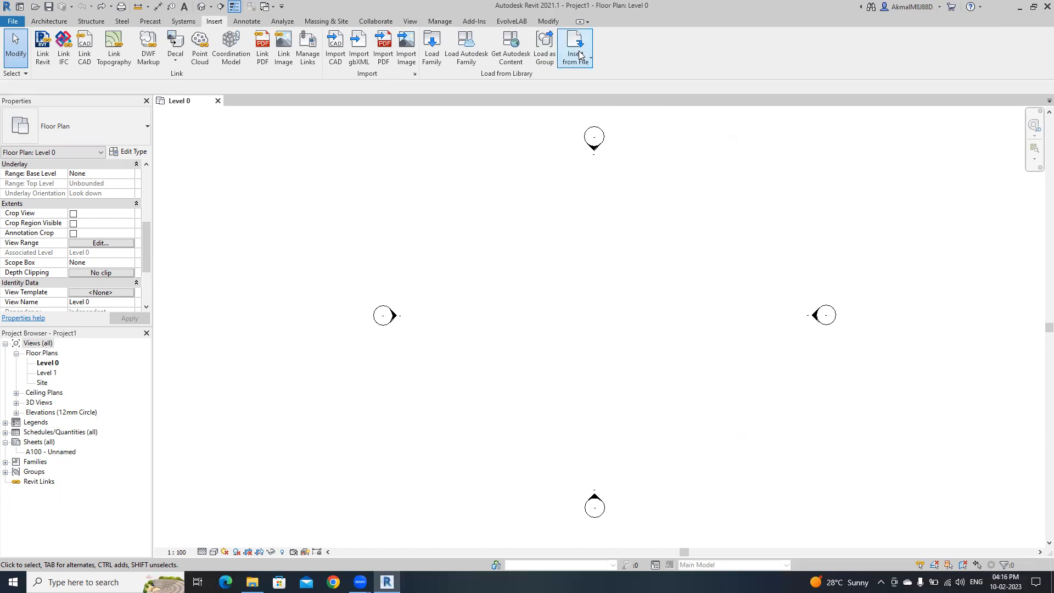
{"action": "left_click", "coordinate": [574, 48]}
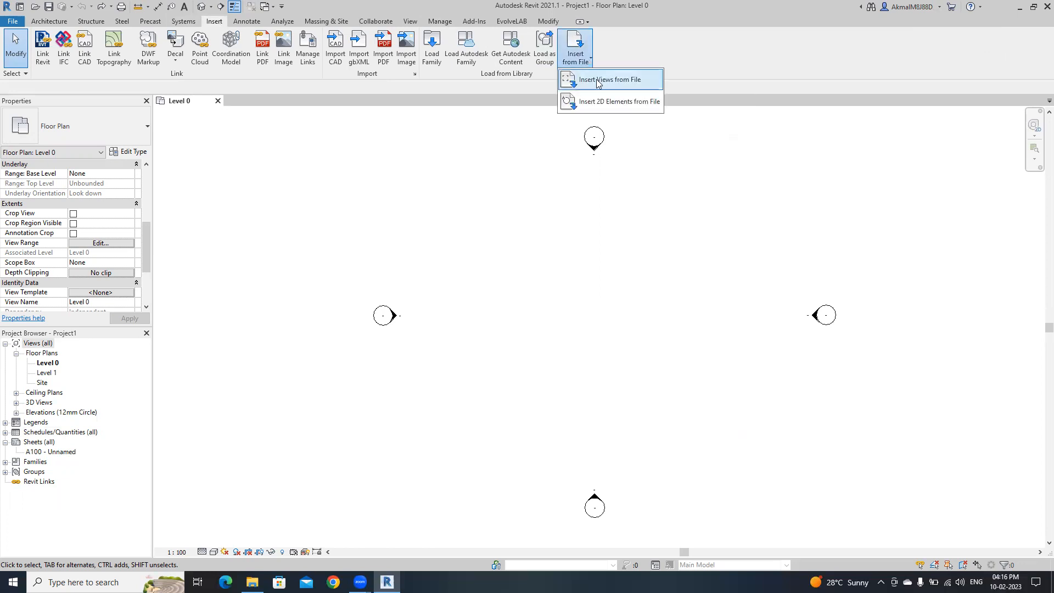
{"action": "mouse_move", "coordinate": [603, 86]}
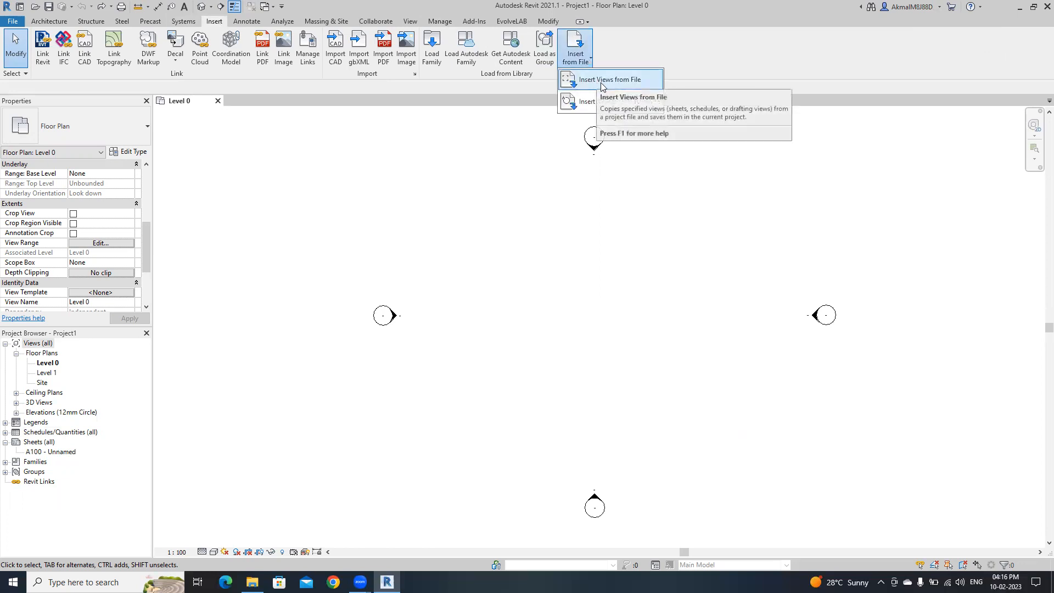
{"action": "left_click", "coordinate": [608, 79]}
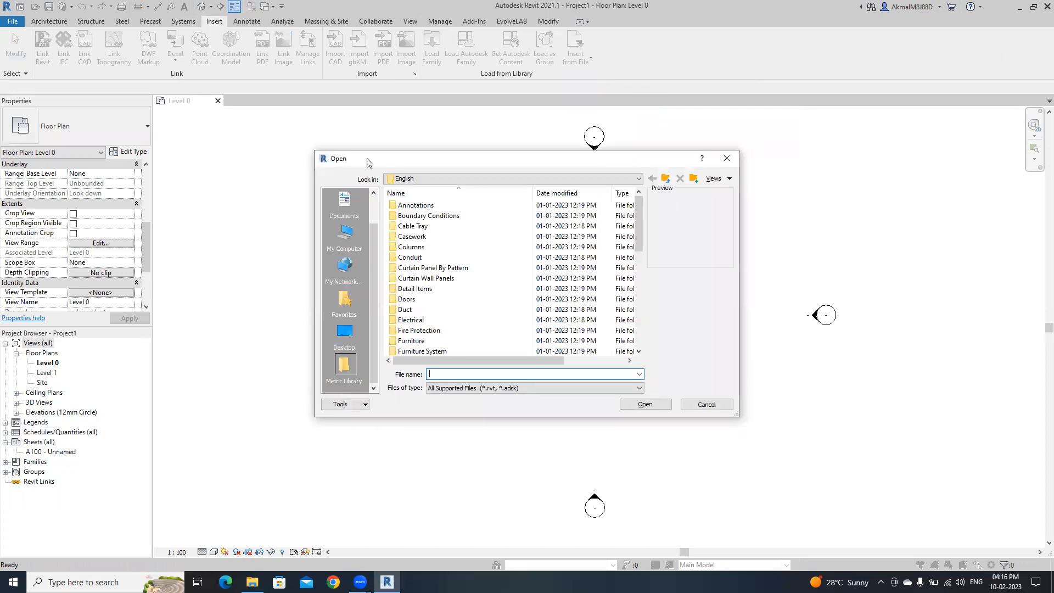
Step: Open Import Shared Parameters_1.rvt from Desktop > #1 Revit as the view source
{"action": "left_click", "coordinate": [343, 236]}
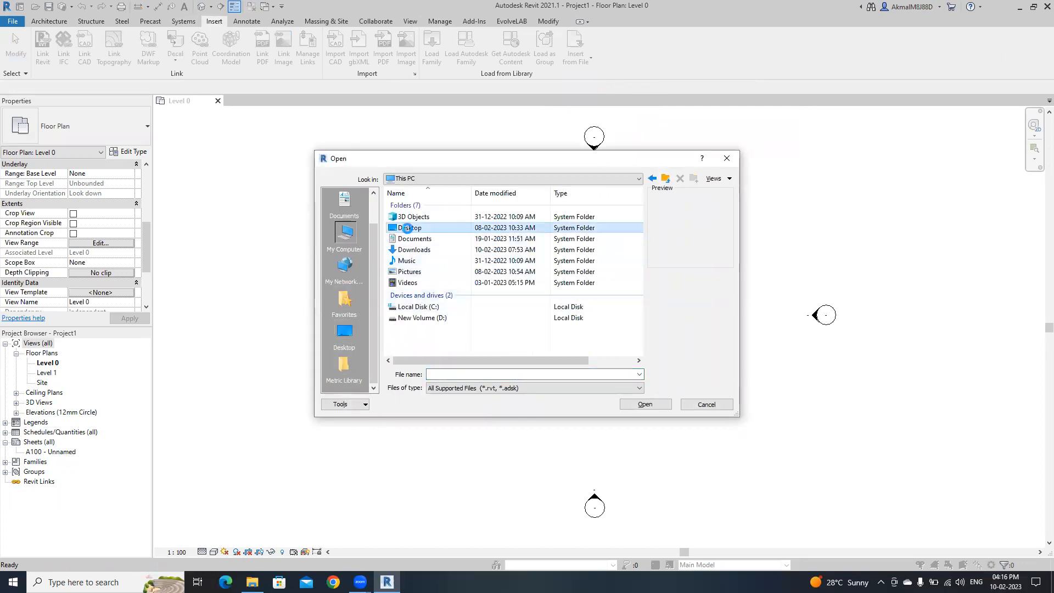
{"action": "double_click", "coordinate": [411, 228]}
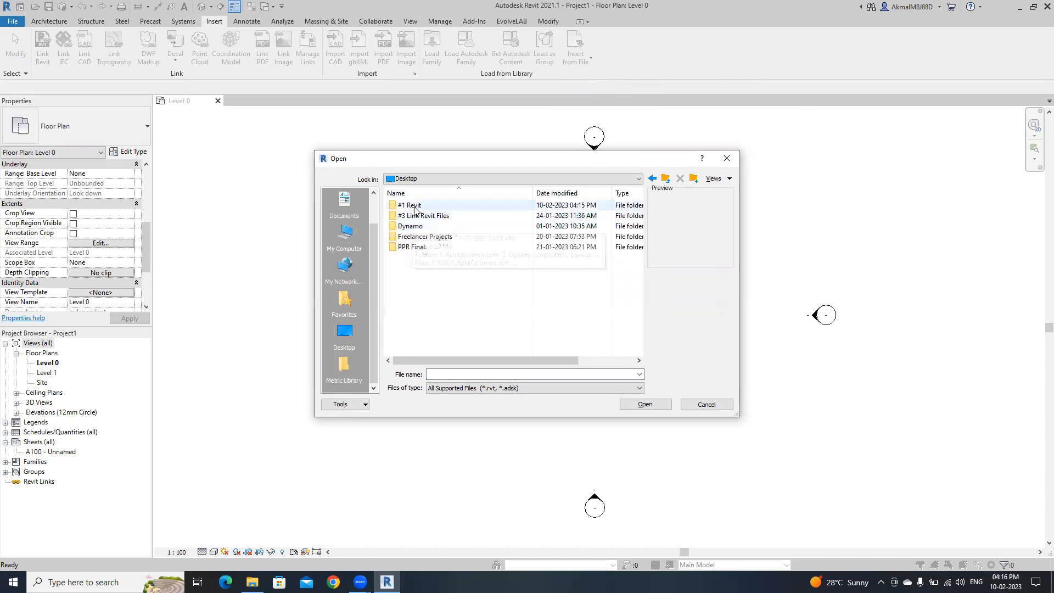
{"action": "double_click", "coordinate": [408, 205]}
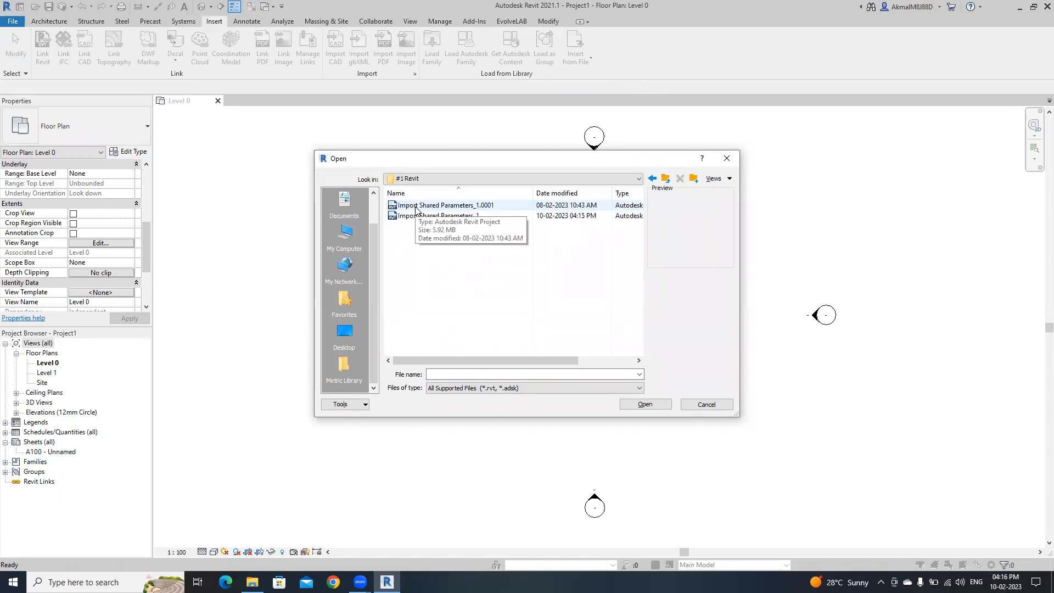
{"action": "mouse_move", "coordinate": [452, 237]}
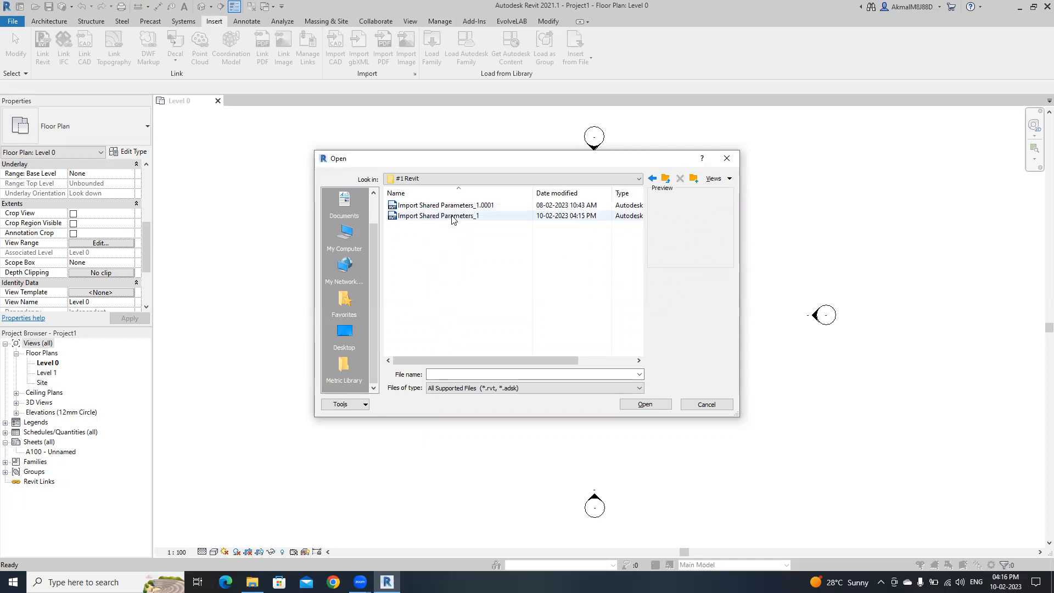
{"action": "left_click", "coordinate": [438, 215]}
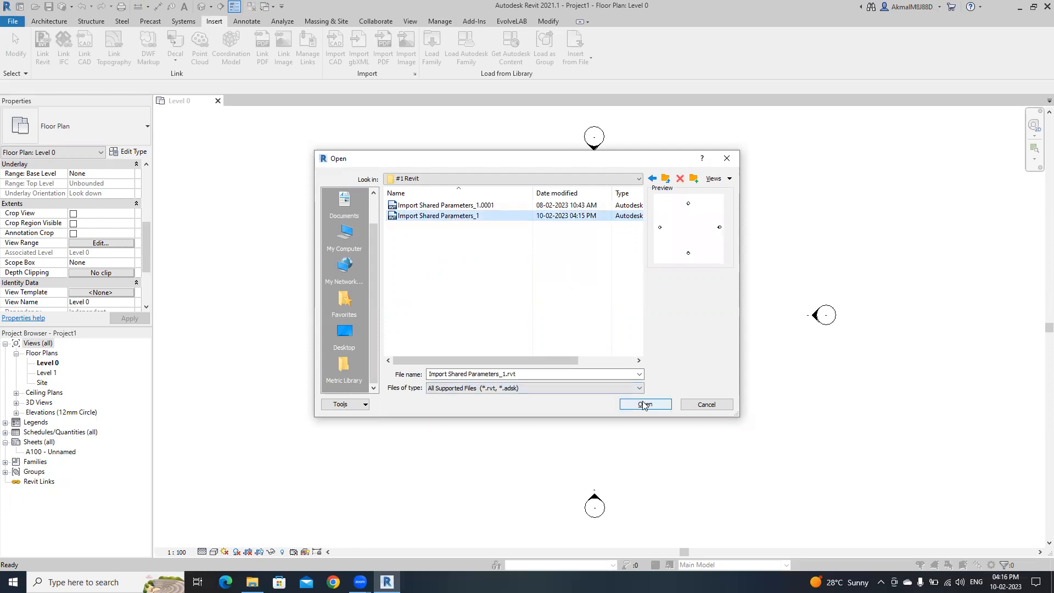
{"action": "left_click", "coordinate": [644, 404]}
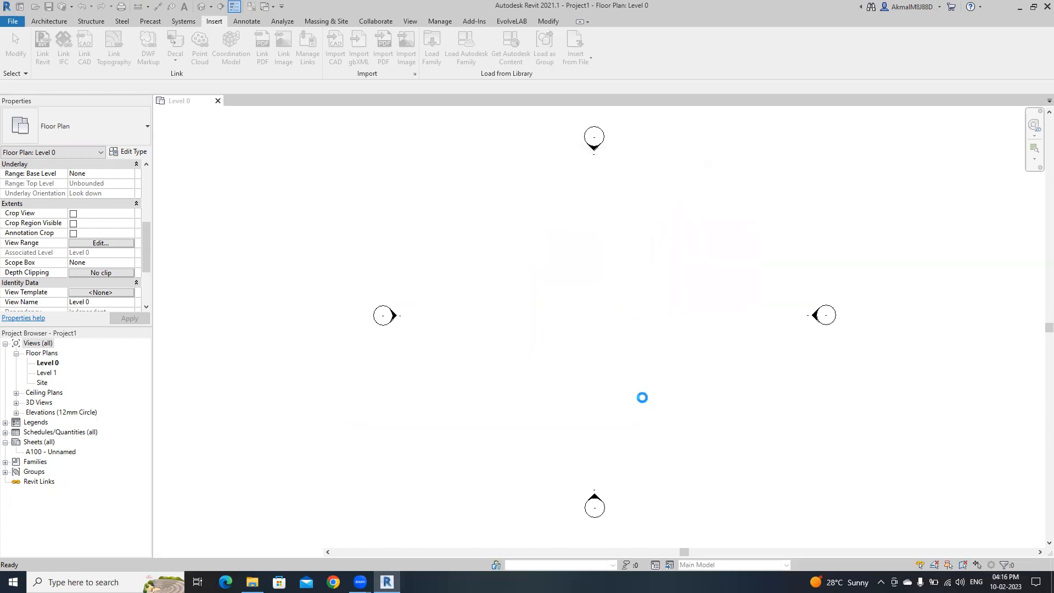
{"action": "left_click", "coordinate": [575, 47]}
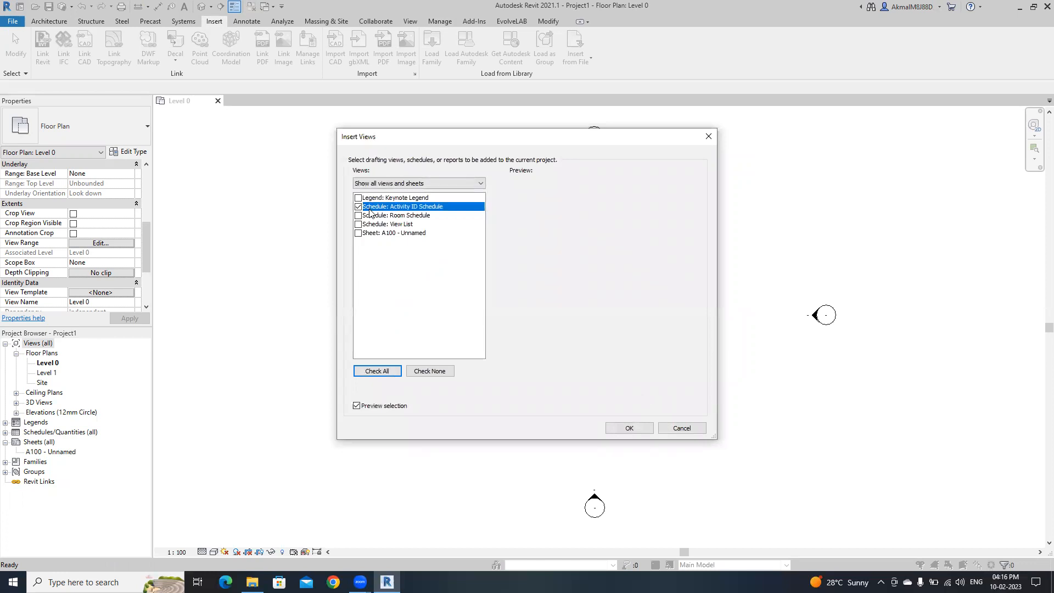
{"action": "mouse_move", "coordinate": [396, 214]}
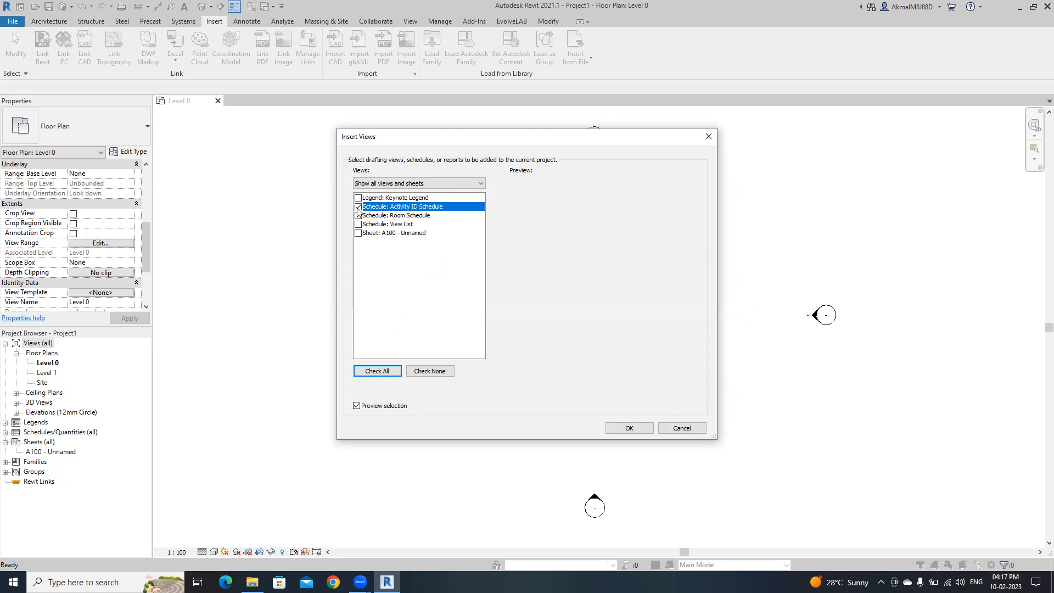
Step: Insert the checked Activity ID Schedule view into Project1
{"action": "left_click", "coordinate": [627, 428]}
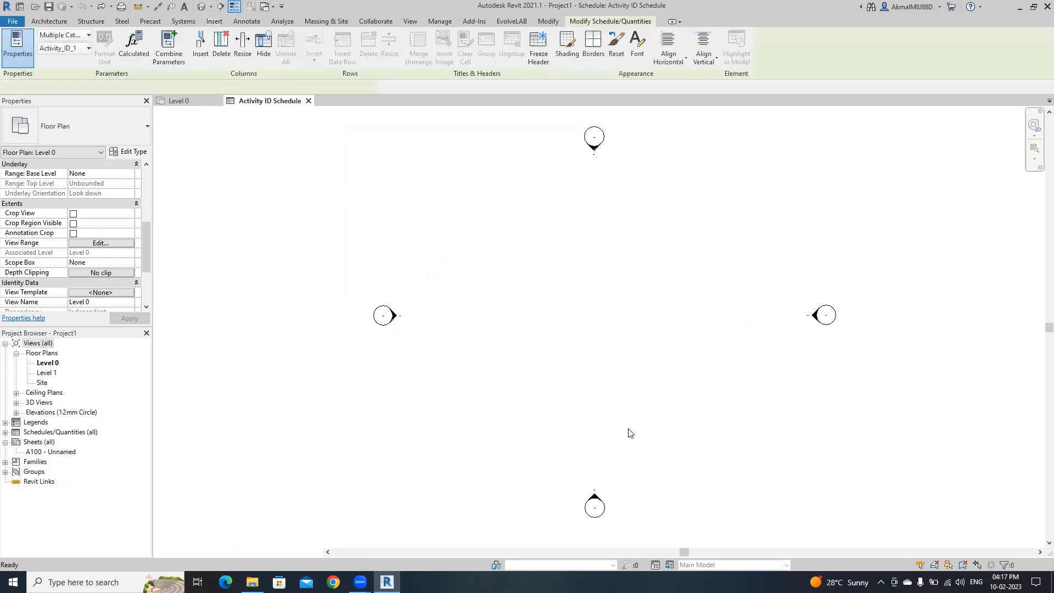
Step: Switch to the Level 0 plan and view the Activity_ID text parameters in Properties
{"action": "left_click", "coordinate": [269, 100]}
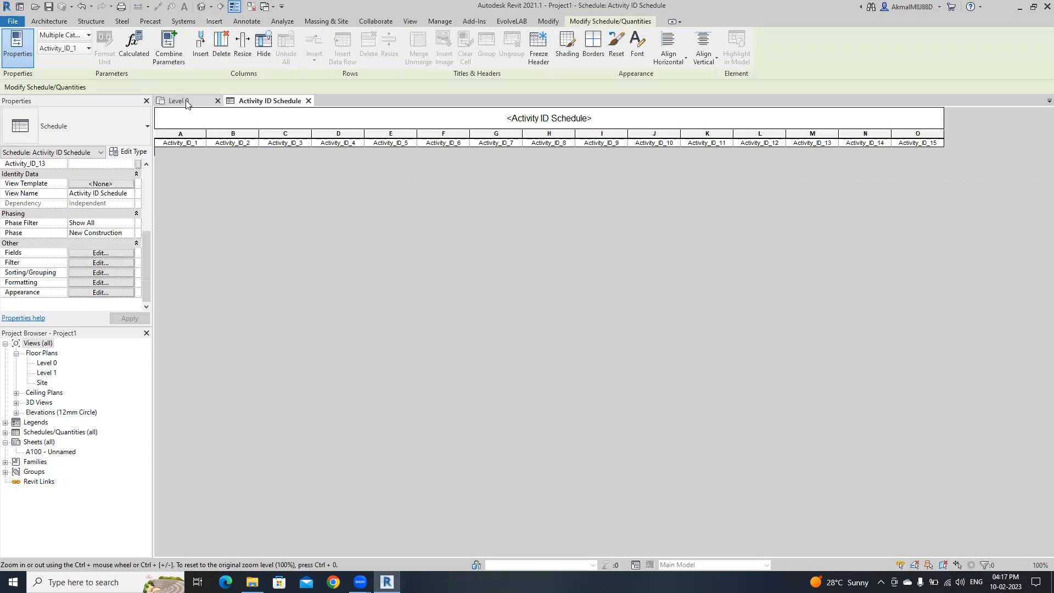
{"action": "left_click", "coordinate": [177, 100]}
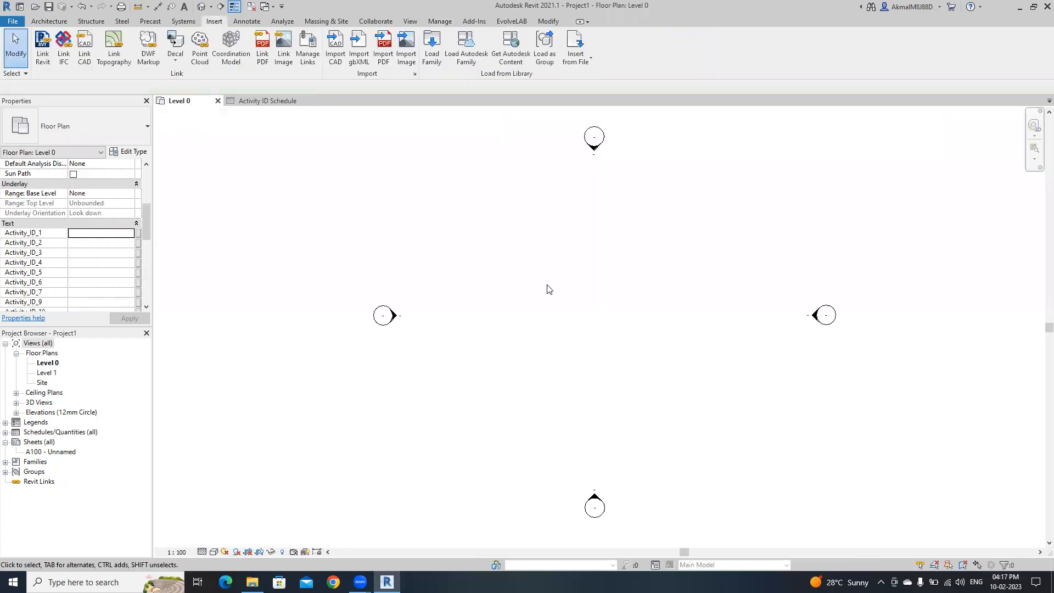
{"action": "scroll", "scroll_direction": "down", "scroll_amount": 3}
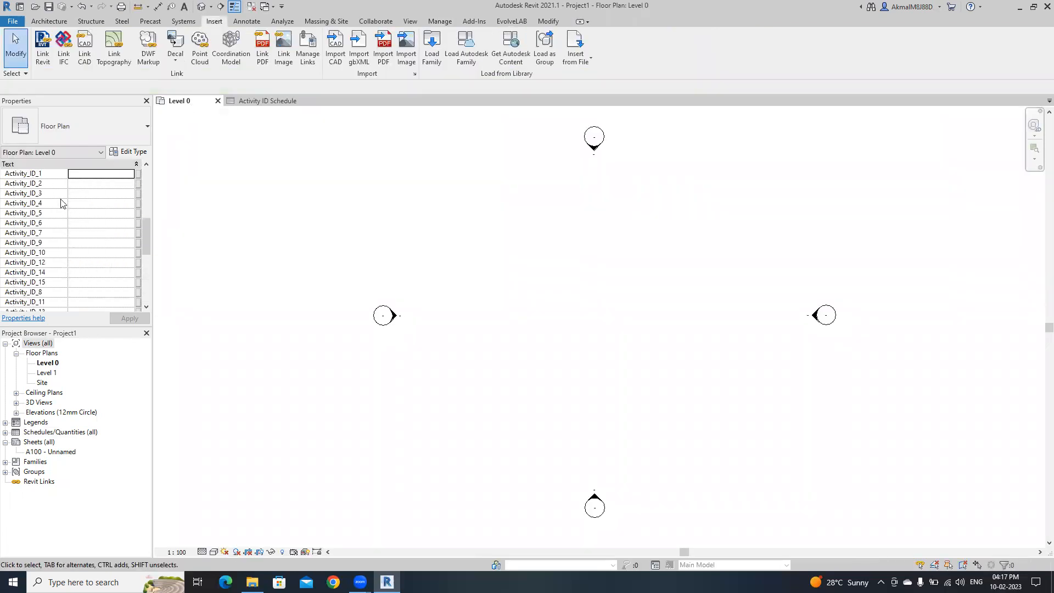
{"action": "mouse_move", "coordinate": [52, 226]}
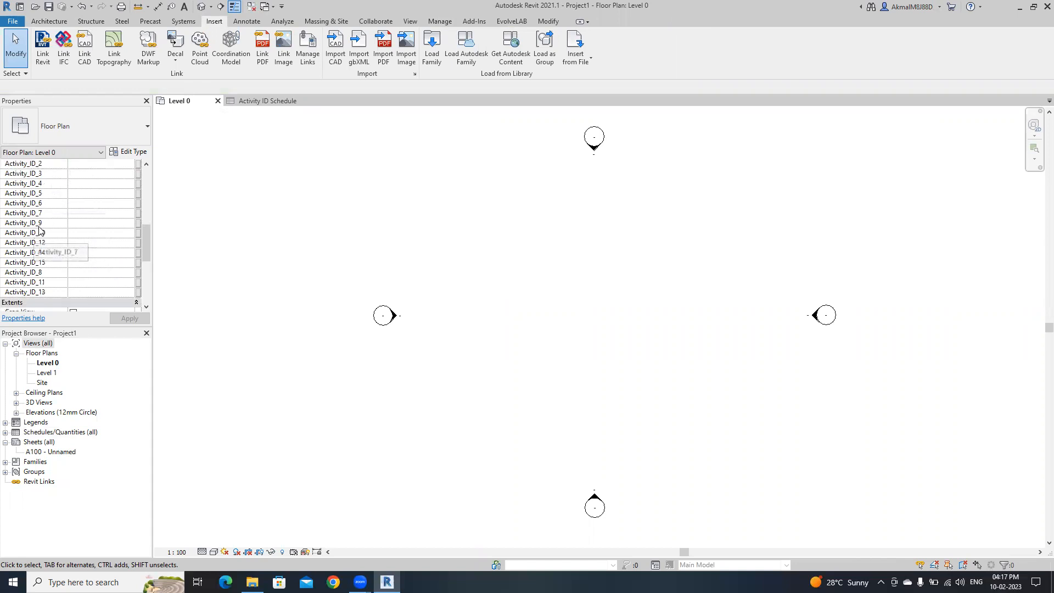
{"action": "scroll", "scroll_direction": "up", "scroll_amount": 3}
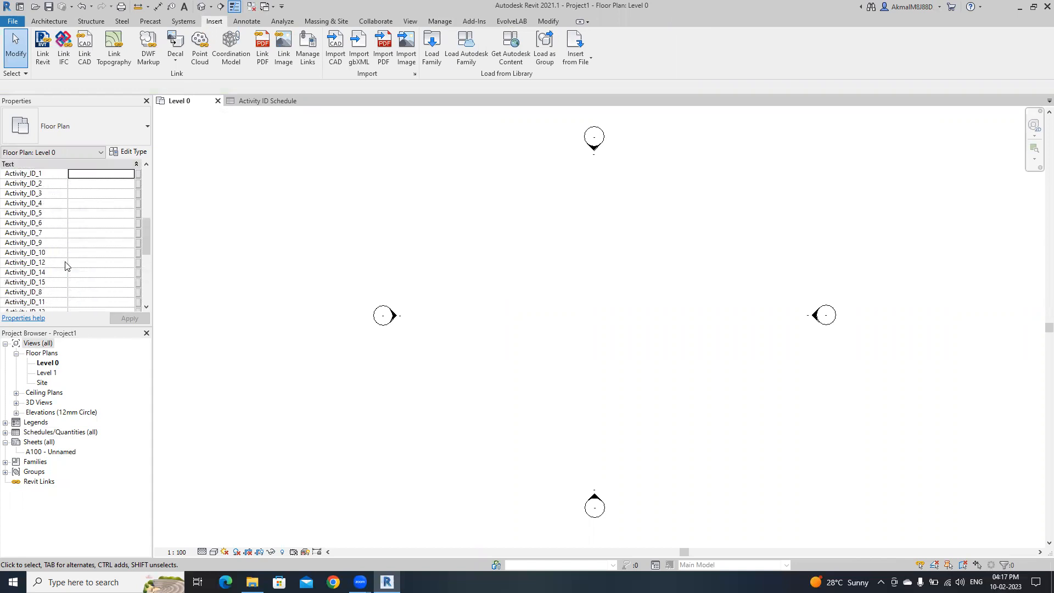
{"action": "scroll", "scroll_direction": "up", "scroll_amount": 3}
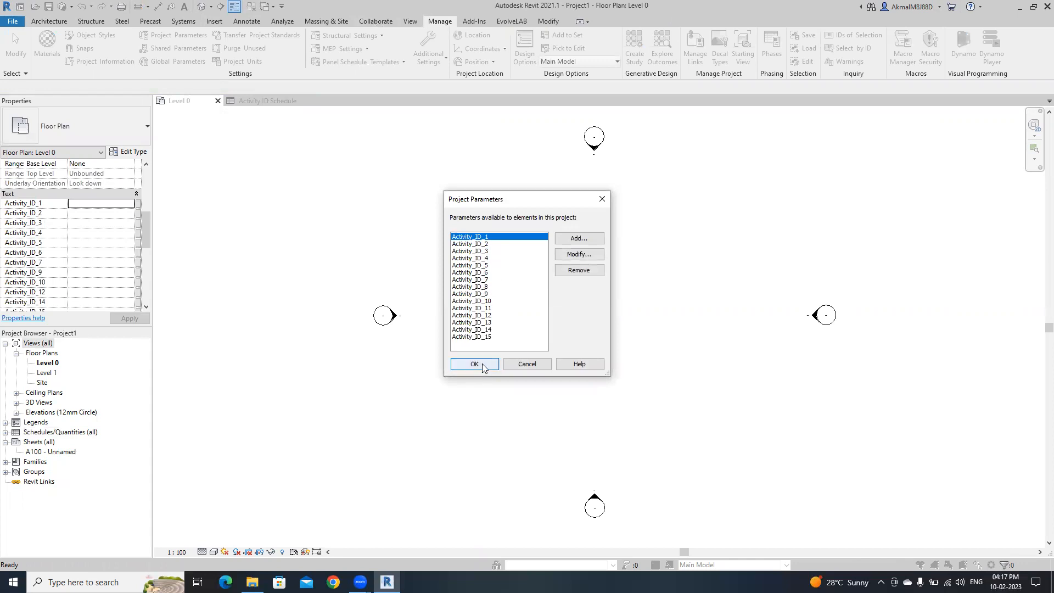
{"action": "left_click", "coordinate": [474, 364]}
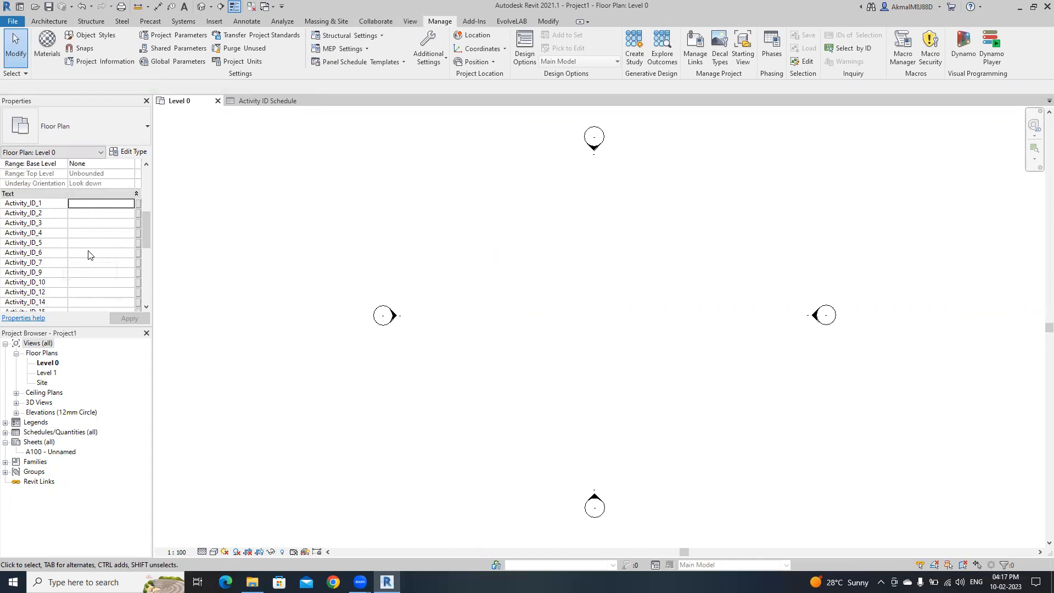
{"action": "mouse_move", "coordinate": [562, 336]}
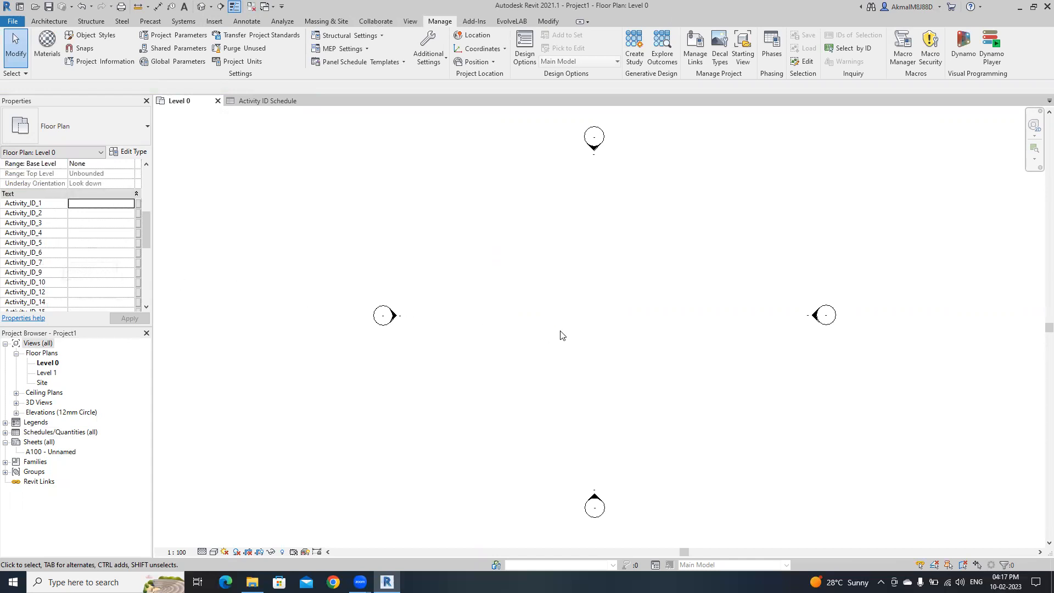
{"action": "mouse_move", "coordinate": [562, 336]}
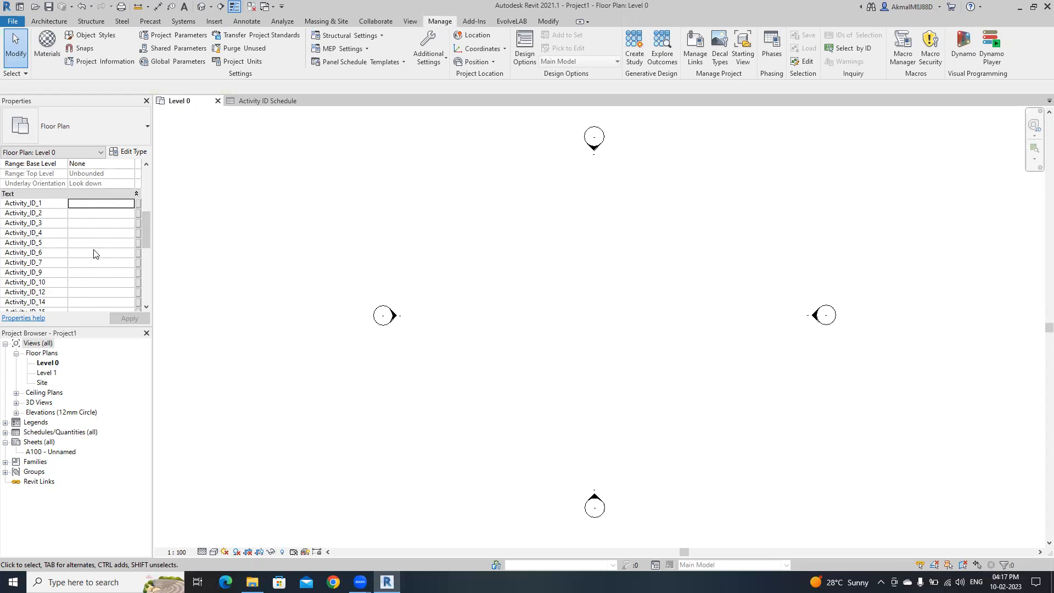
{"action": "mouse_move", "coordinate": [617, 32]}
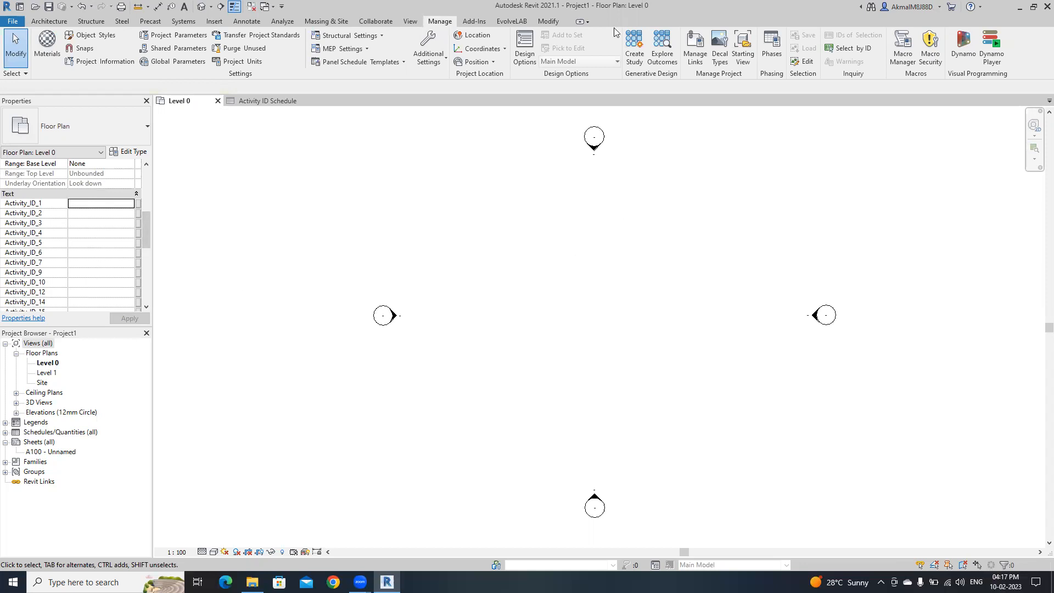